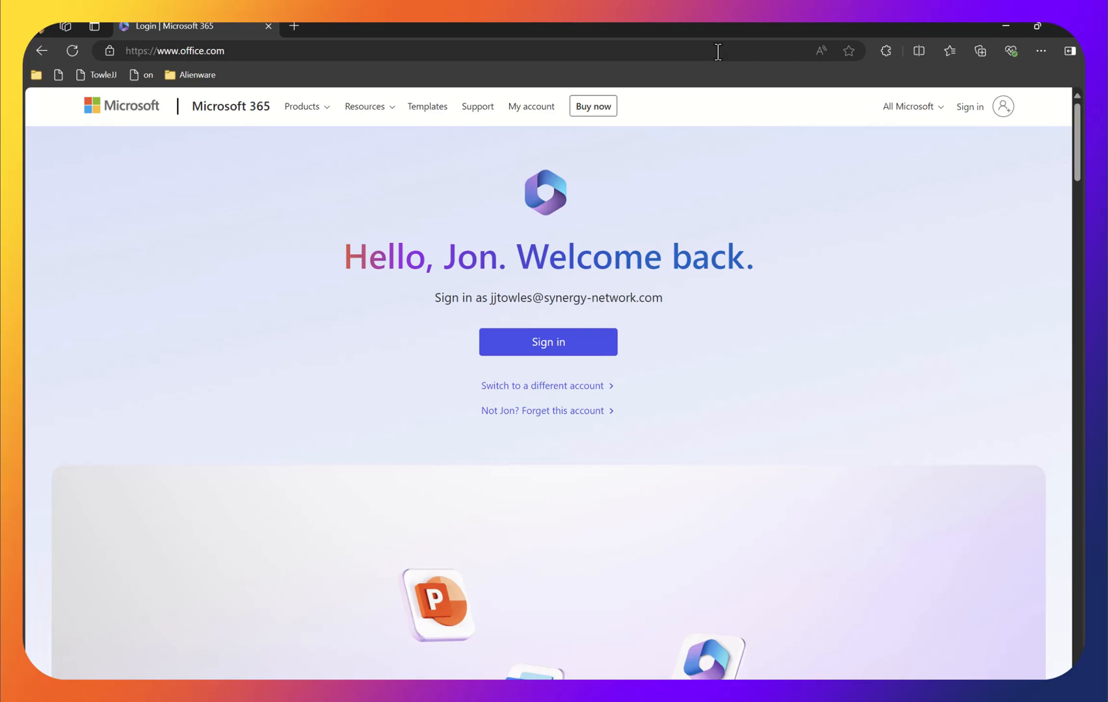
{"action": "mouse_move", "coordinate": [582, 182]}
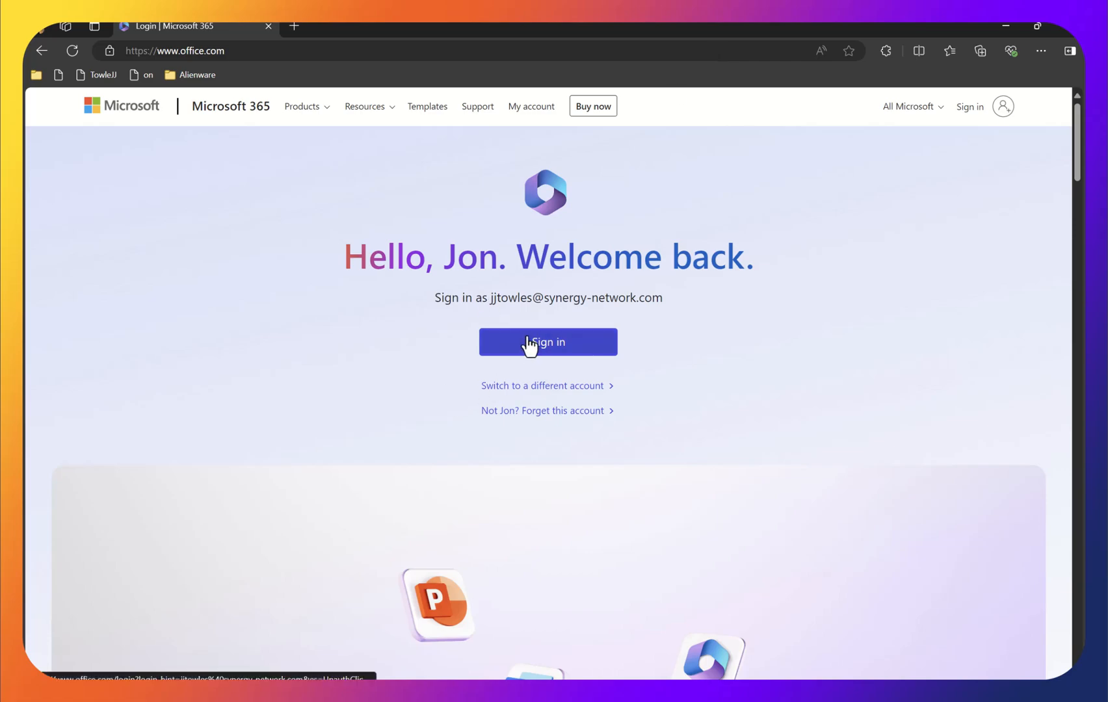
- Start Microsoft 365 sign-in, choose the synergy-network work account, and type its password
{"action": "left_click", "coordinate": [547, 342]}
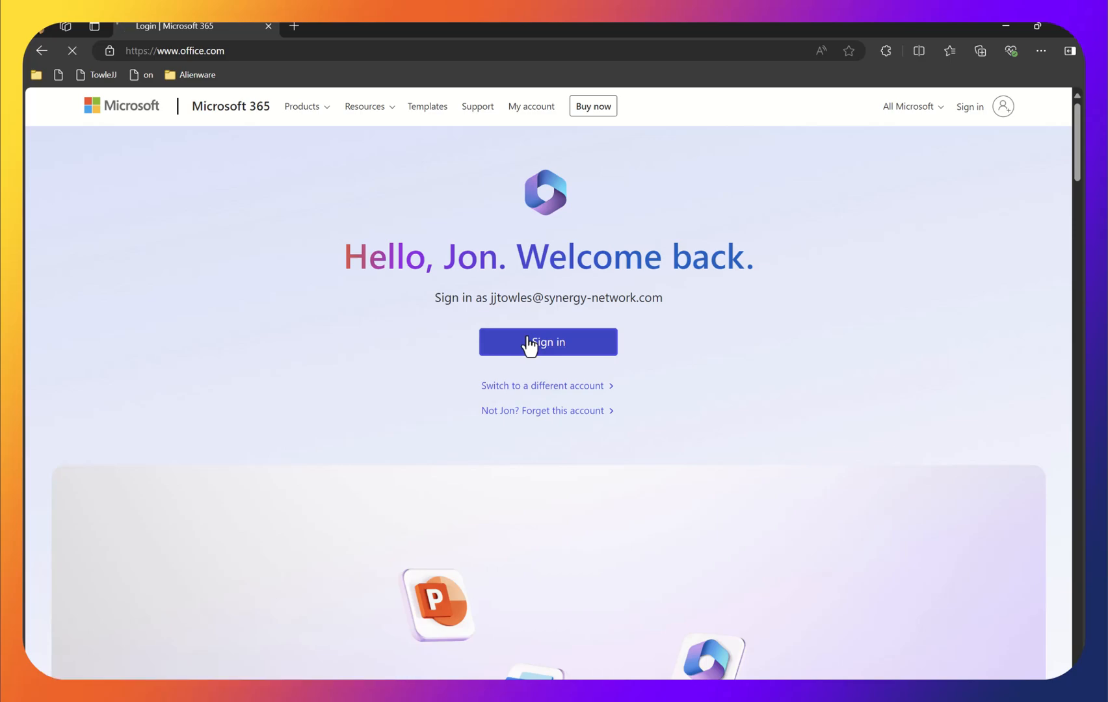
{"action": "left_click", "coordinate": [547, 342]}
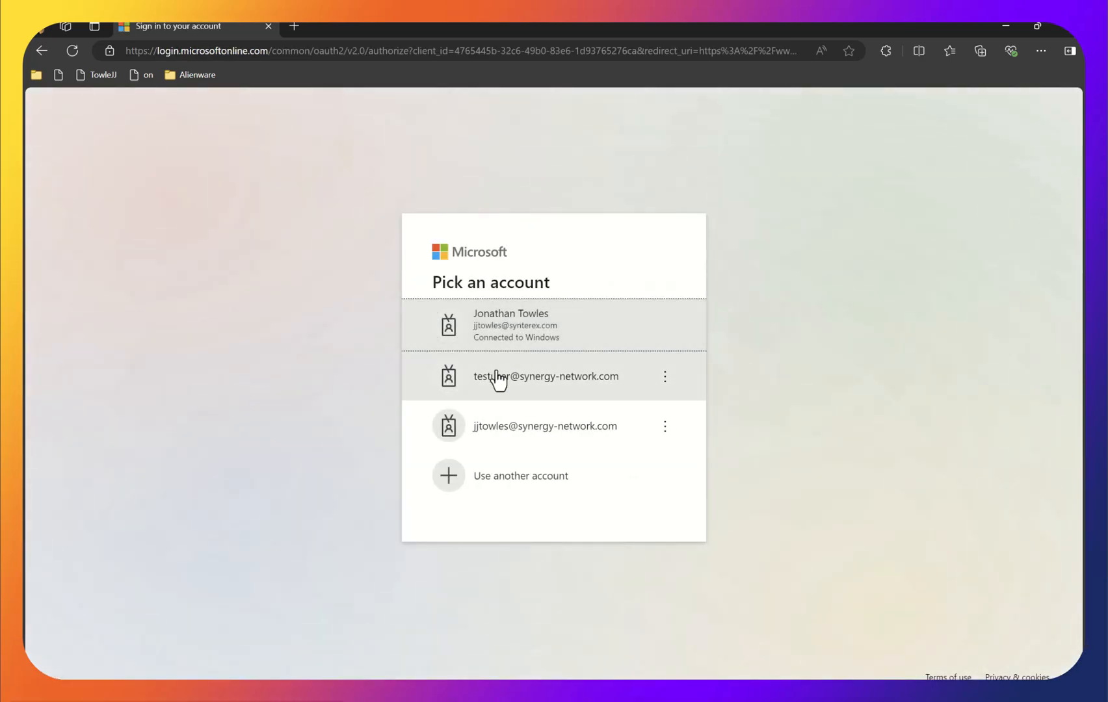
{"action": "left_click", "coordinate": [544, 426]}
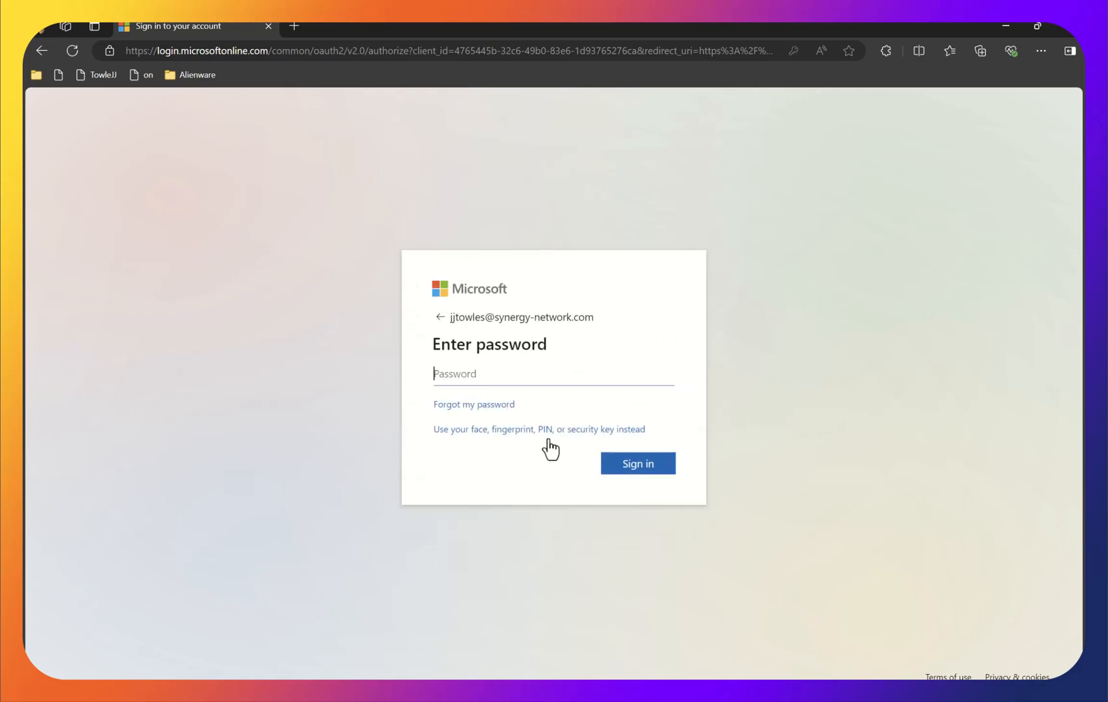
{"action": "type", "text": "•"}
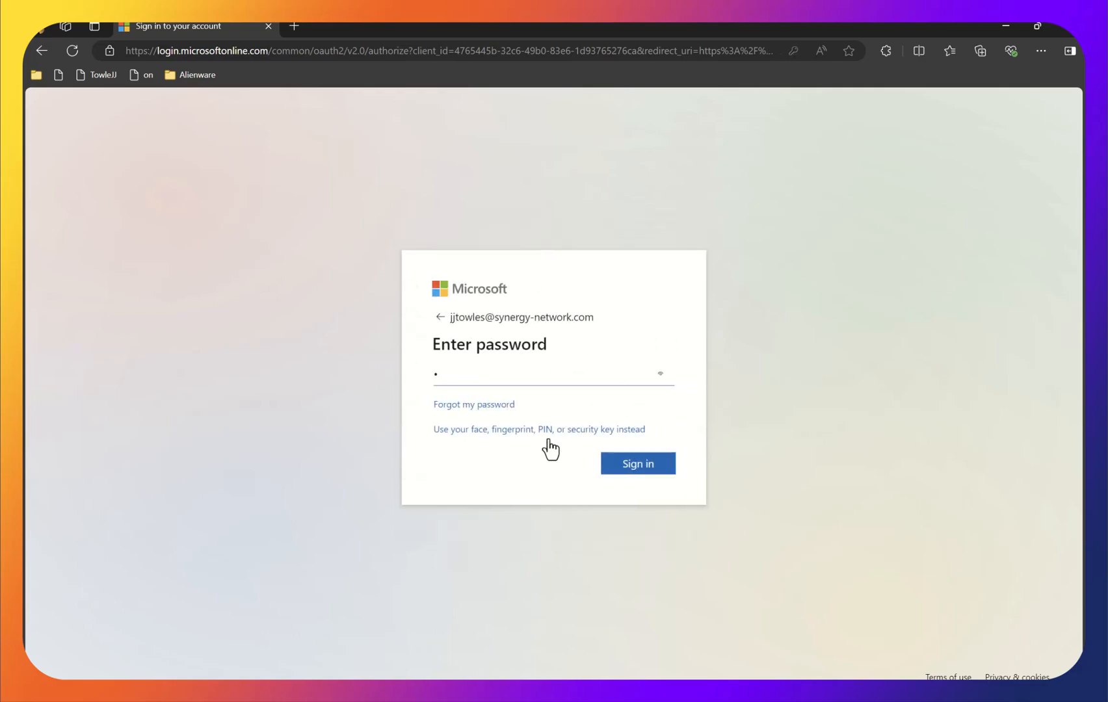
{"action": "type", "text": "password"}
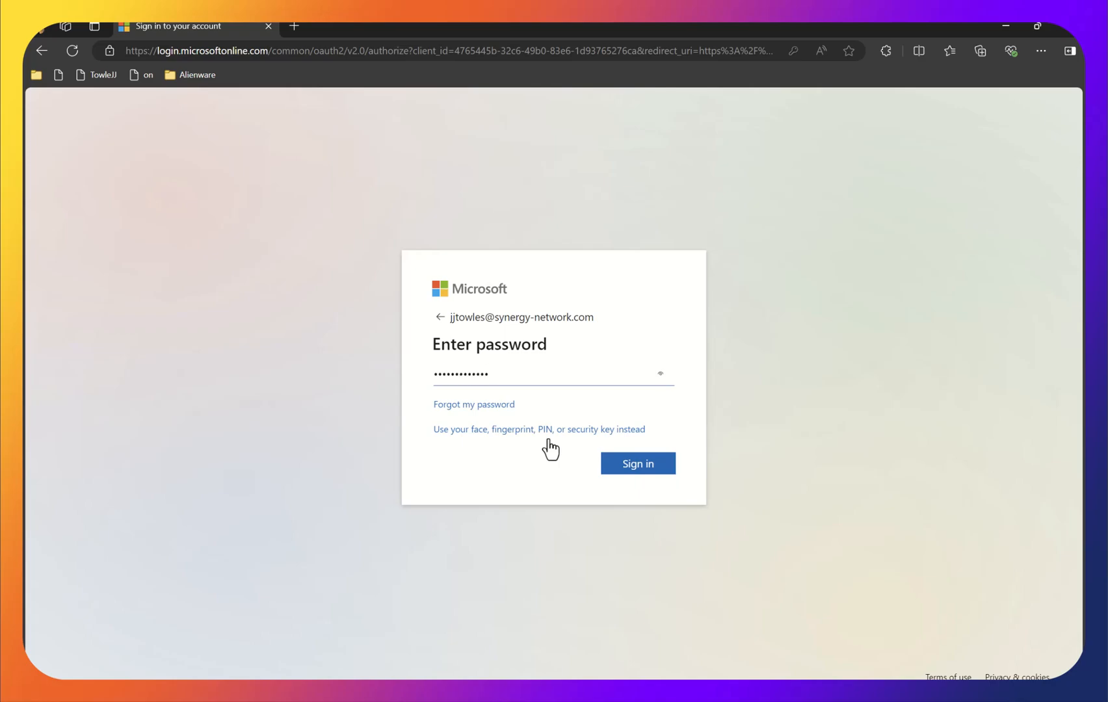
- Submit the password and acknowledge the 'More information required' notice with Next
{"action": "left_click", "coordinate": [637, 464]}
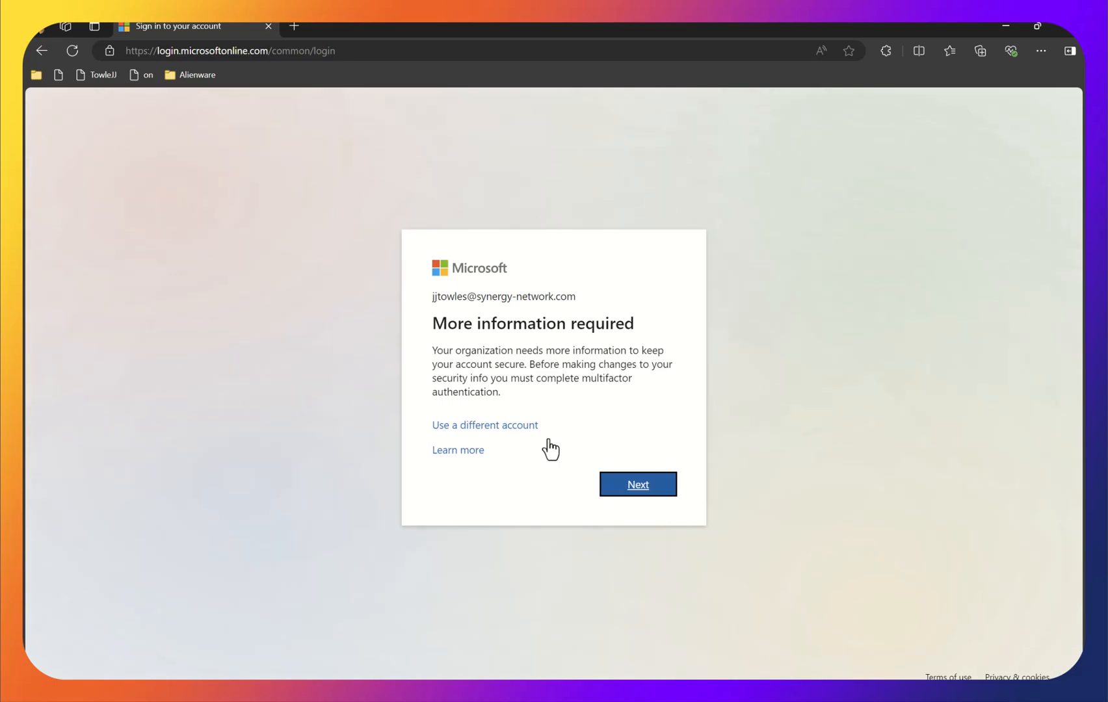
{"action": "left_click", "coordinate": [637, 484]}
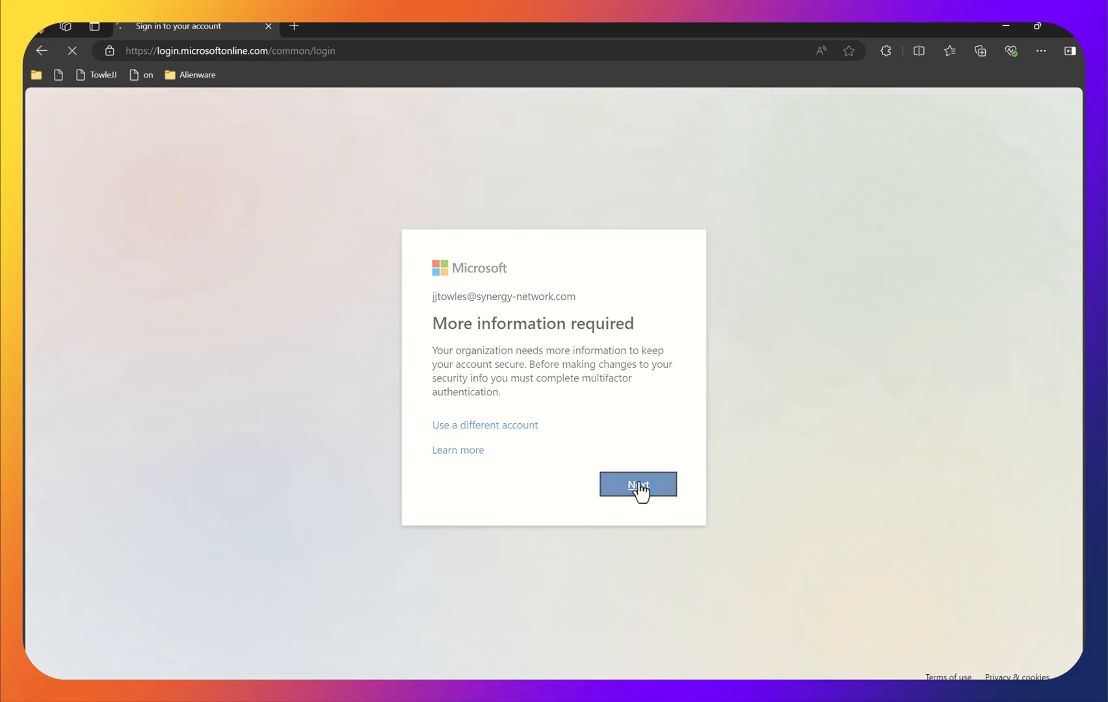
{"action": "left_click", "coordinate": [637, 484]}
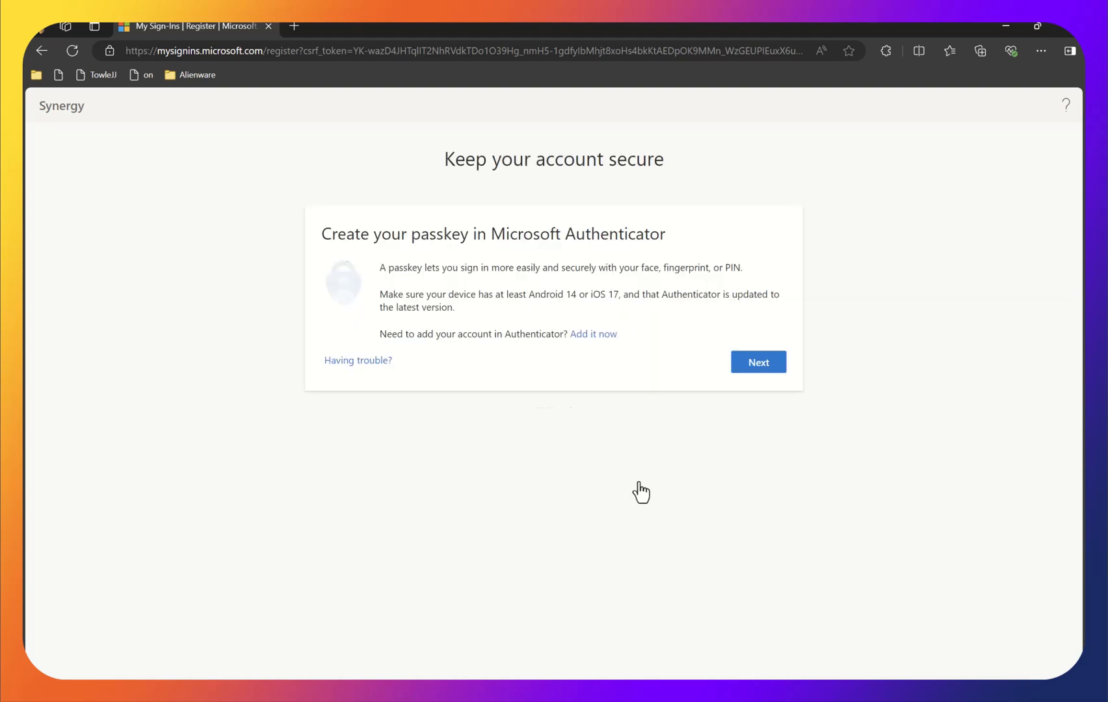
{"action": "mouse_move", "coordinate": [671, 473]}
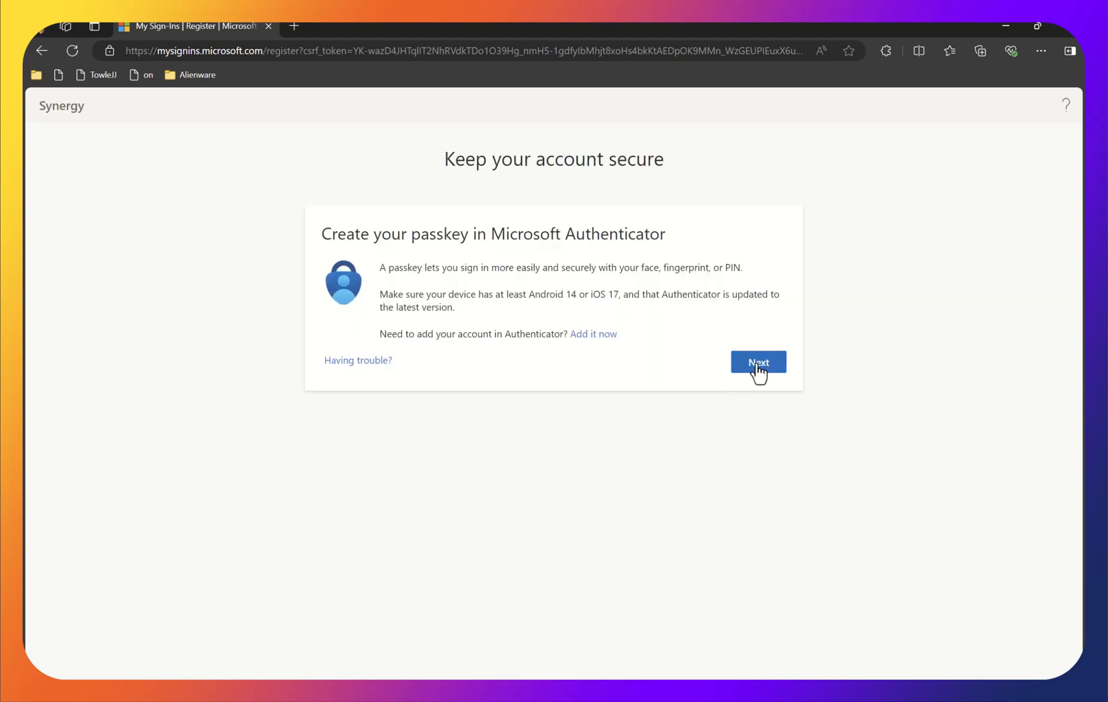
- Browse the passkey introduction and open the Authenticator download page in a new tab
{"action": "left_click", "coordinate": [757, 361]}
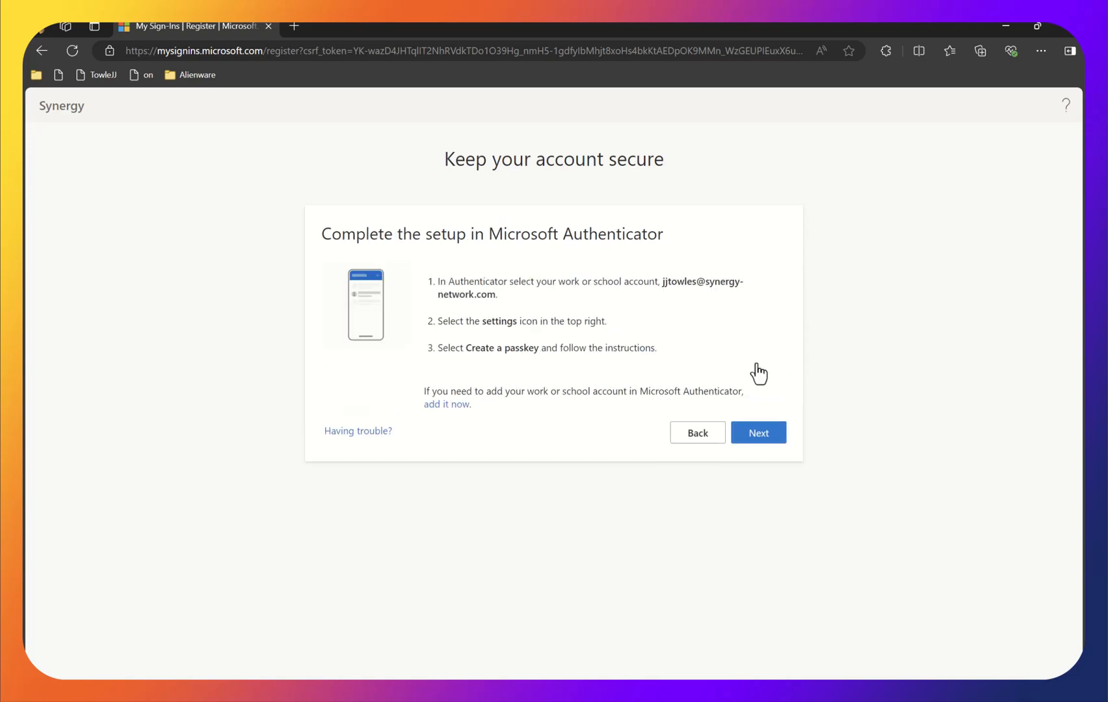
{"action": "left_click", "coordinate": [758, 433]}
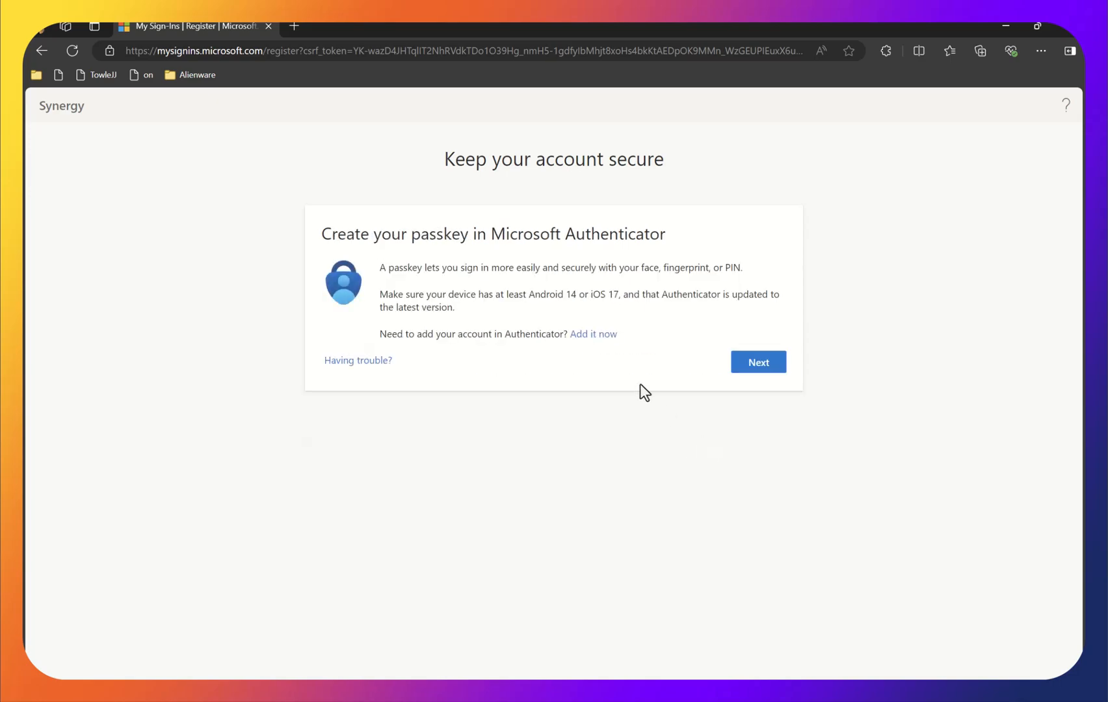
{"action": "mouse_move", "coordinate": [593, 333]}
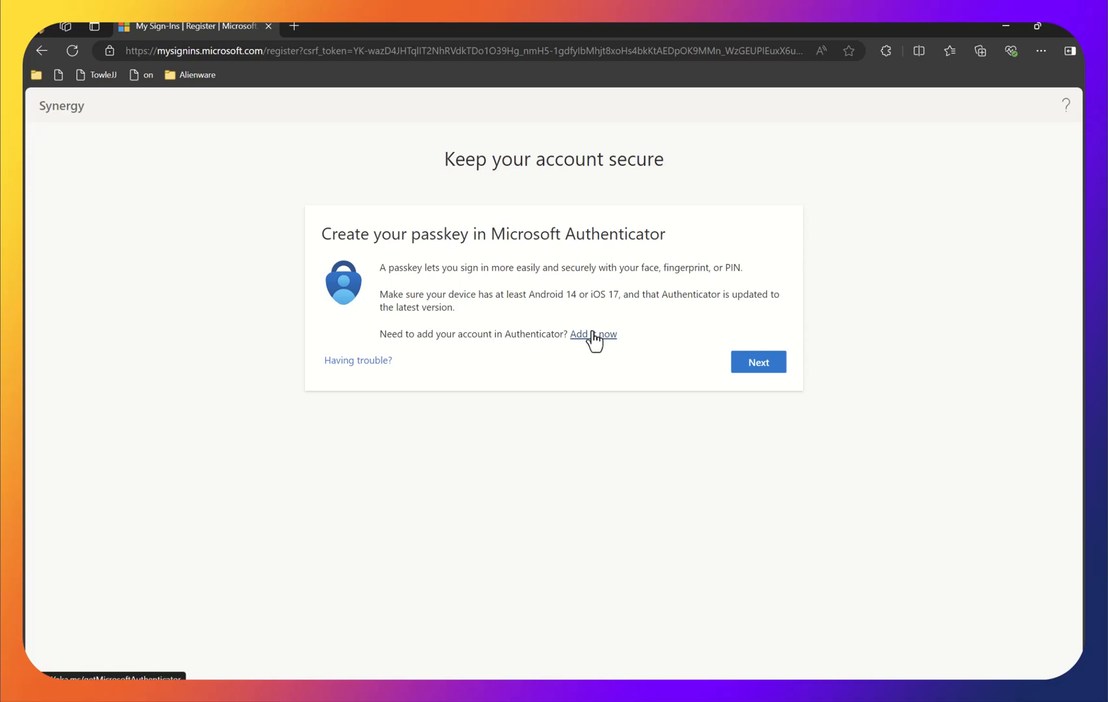
{"action": "left_click", "coordinate": [594, 334]}
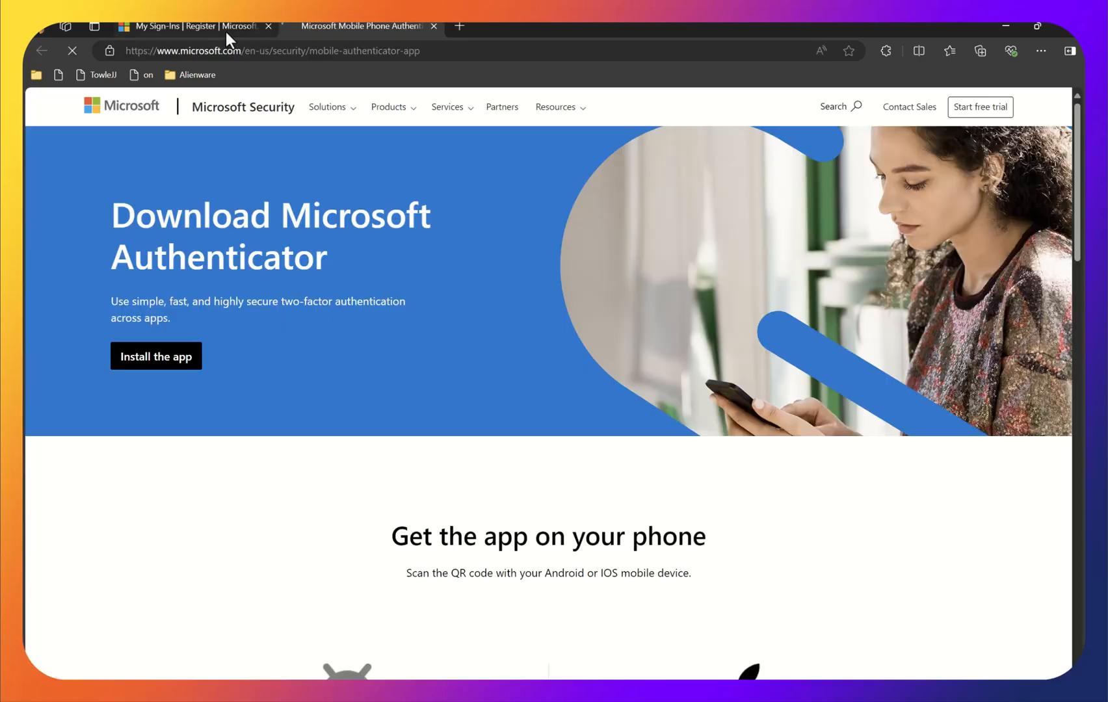
- Return to the registration tab, follow 'add it now', and continue to the not-registered message
{"action": "left_click", "coordinate": [190, 26]}
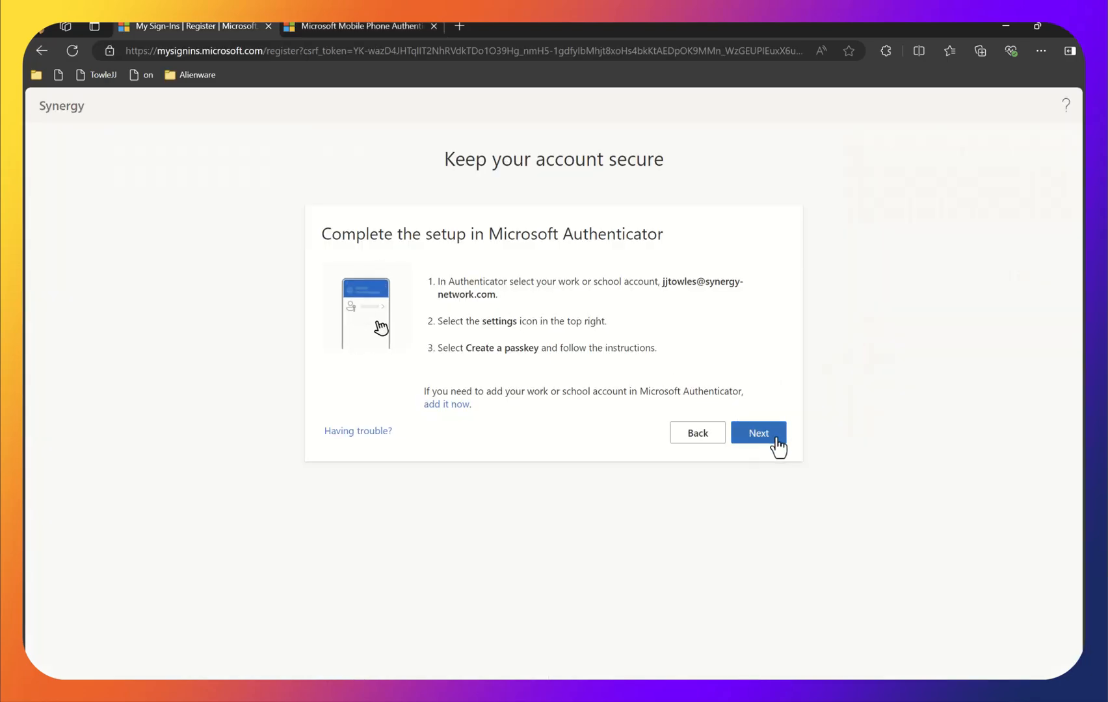
{"action": "mouse_move", "coordinate": [445, 412]}
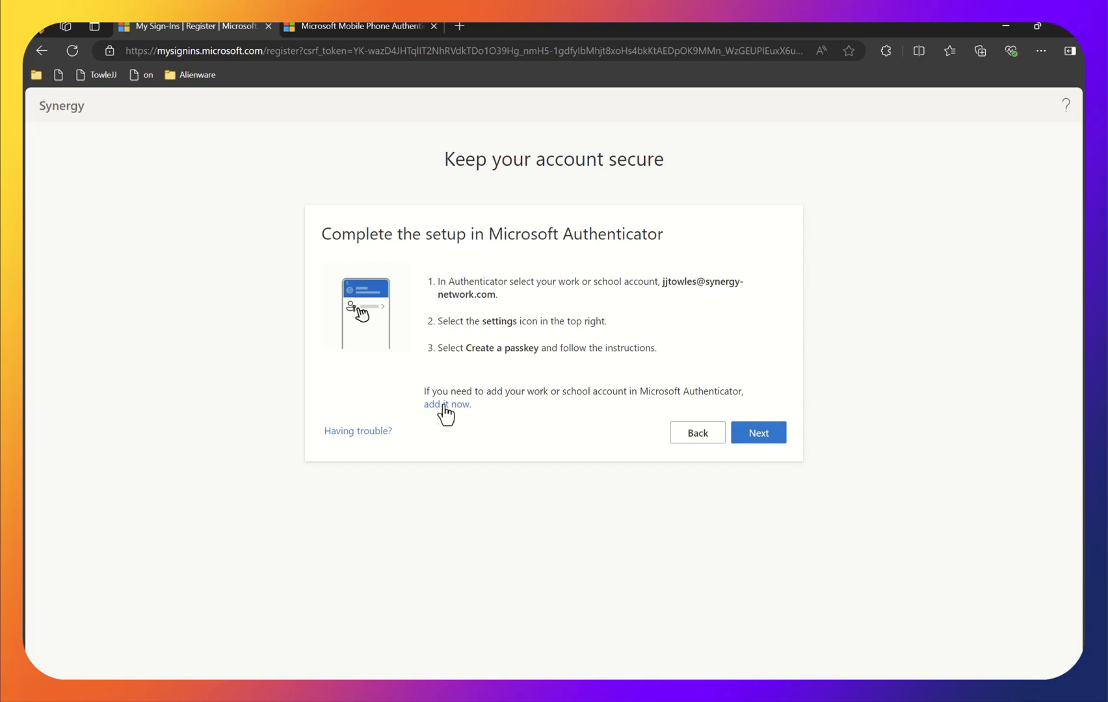
{"action": "left_click", "coordinate": [447, 404]}
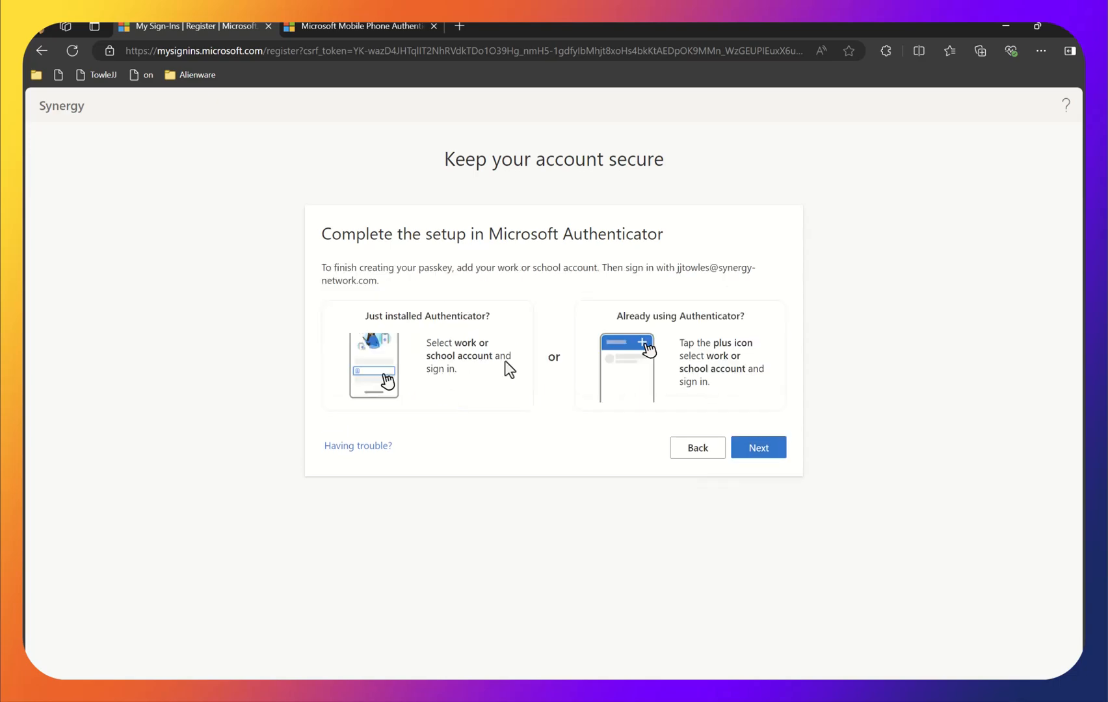
{"action": "mouse_move", "coordinate": [712, 432]}
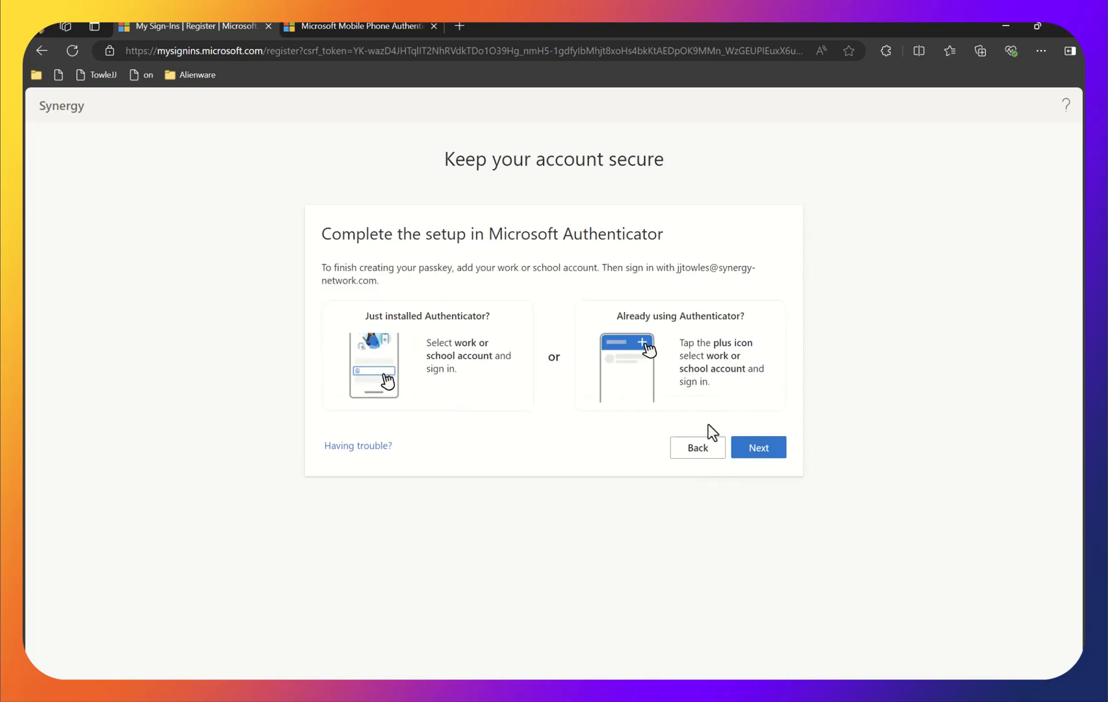
{"action": "left_click", "coordinate": [758, 447]}
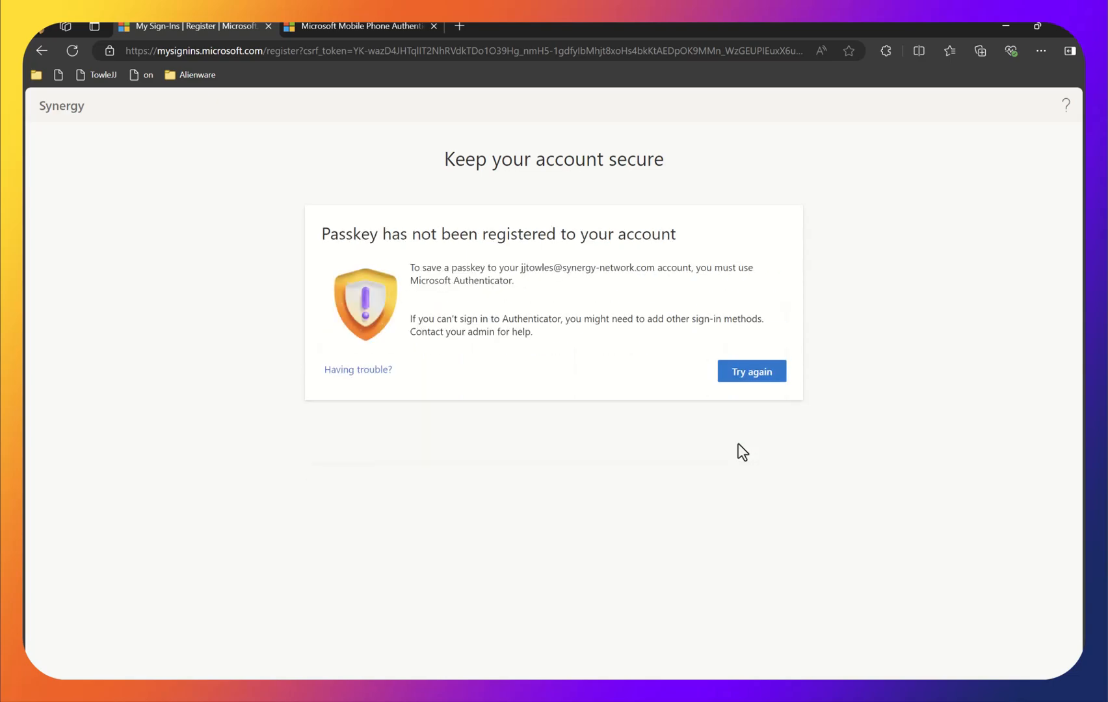
{"action": "left_click", "coordinate": [751, 371]}
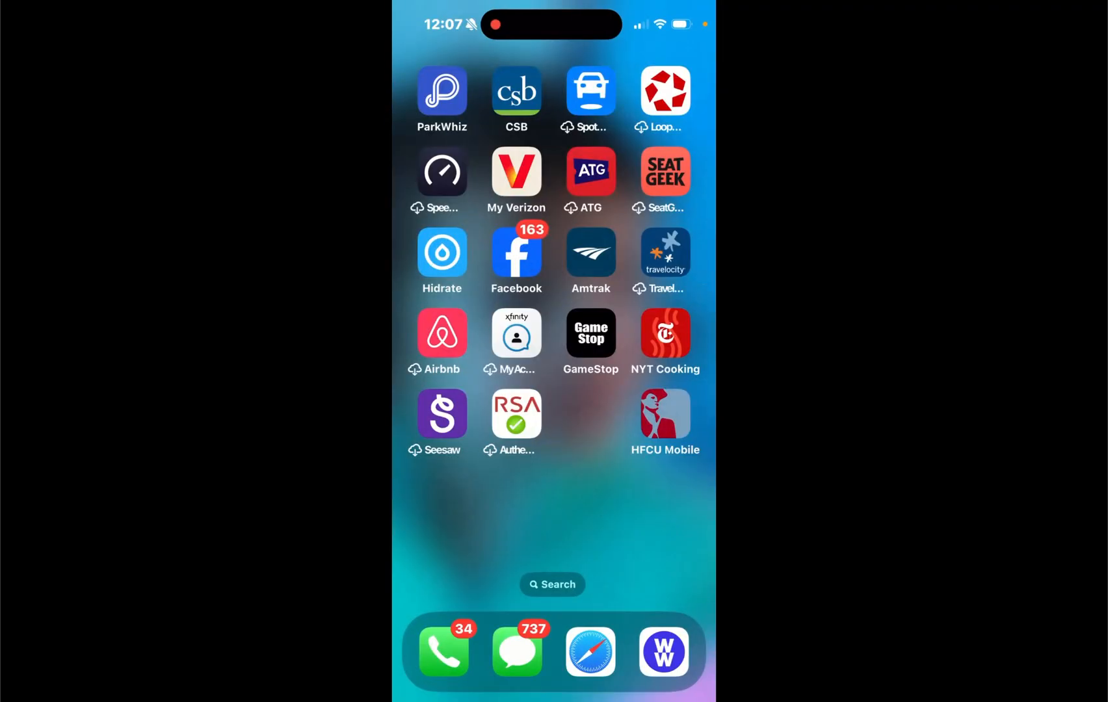
- Unlock Authenticator on the iPhone, open the work account's settings, and begin Create a passkey sign-in
{"action": "left_click", "coordinate": [516, 422]}
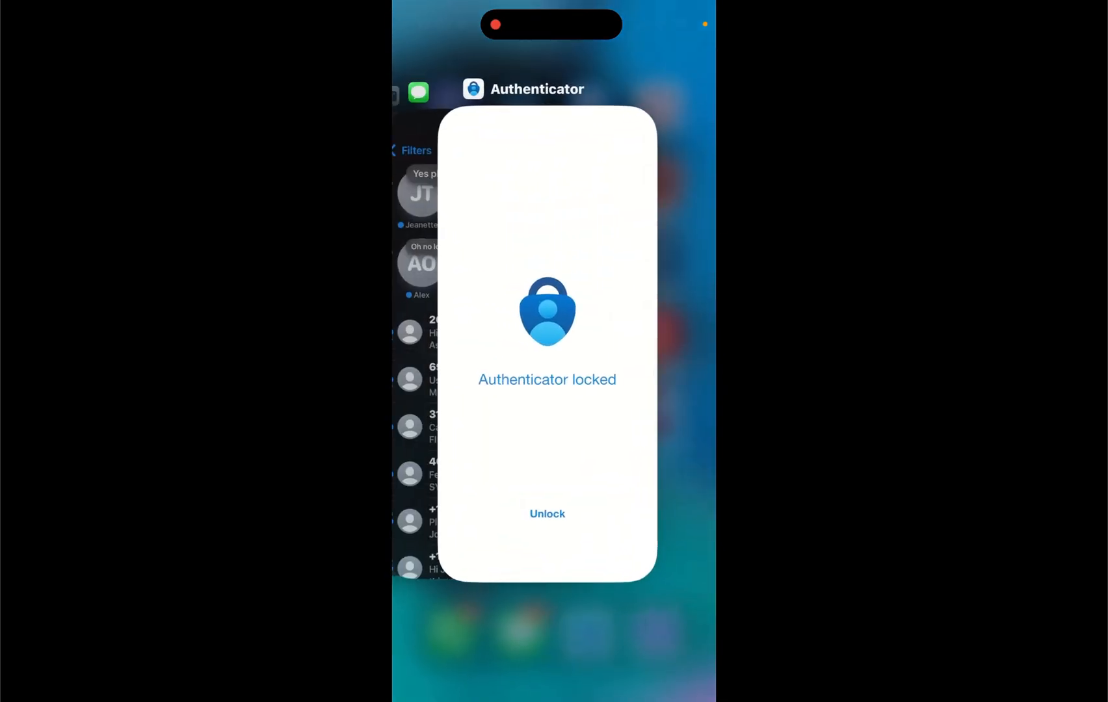
{"action": "left_click", "coordinate": [547, 514]}
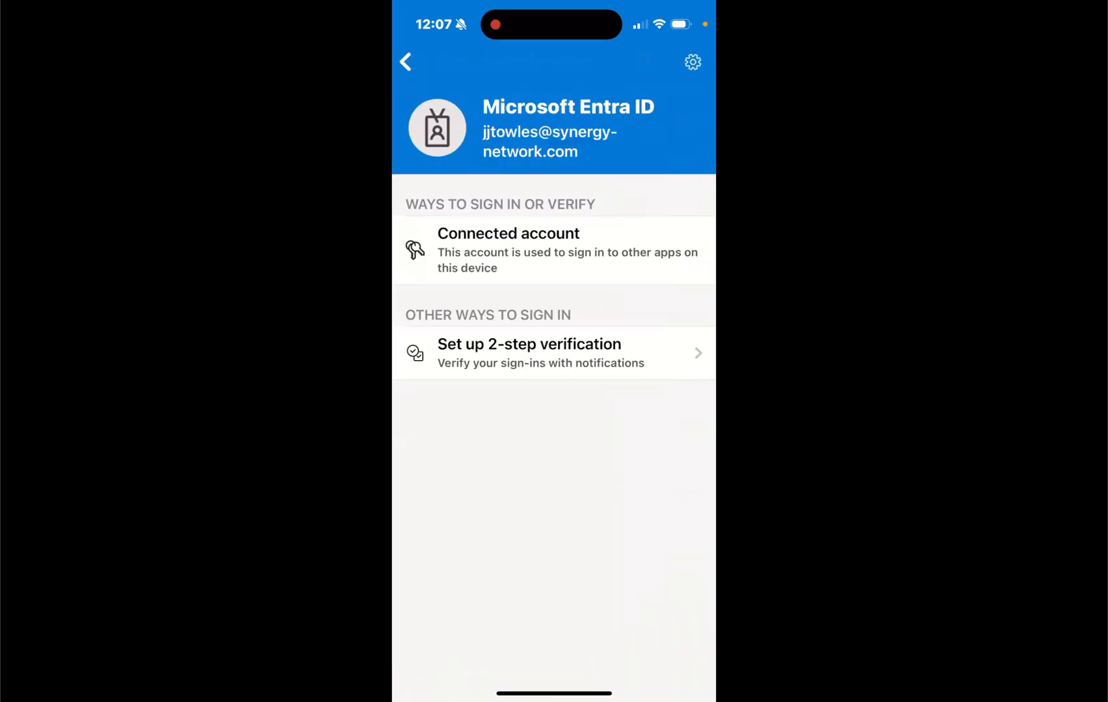
{"action": "left_click", "coordinate": [691, 63]}
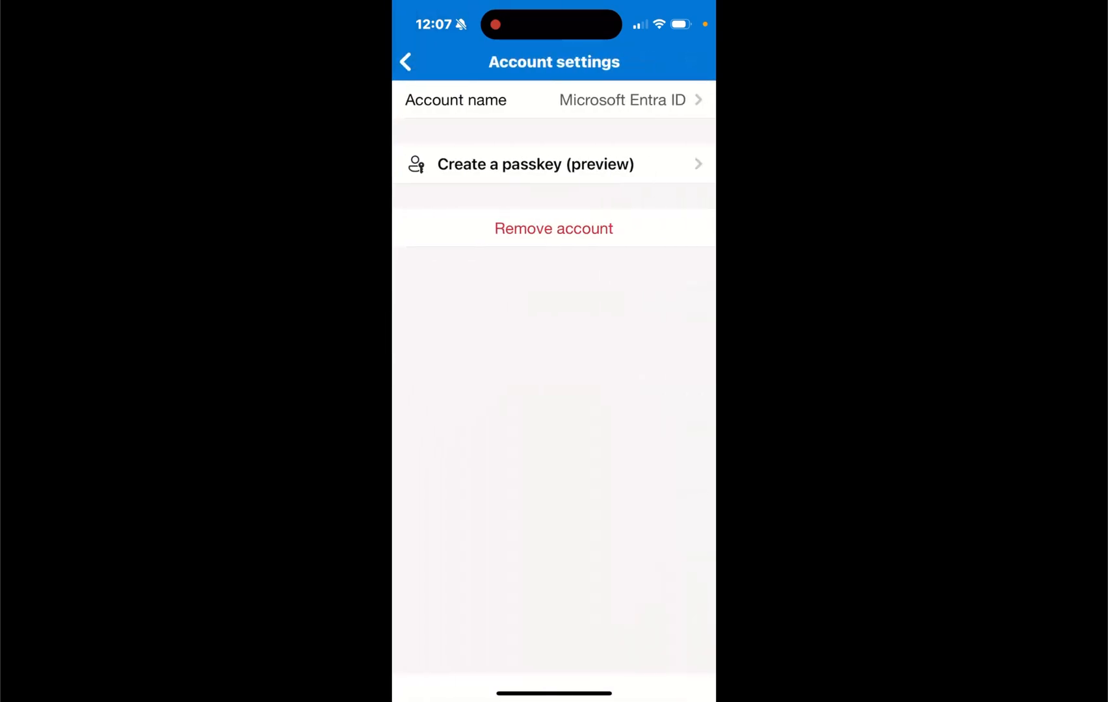
{"action": "left_click", "coordinate": [536, 164]}
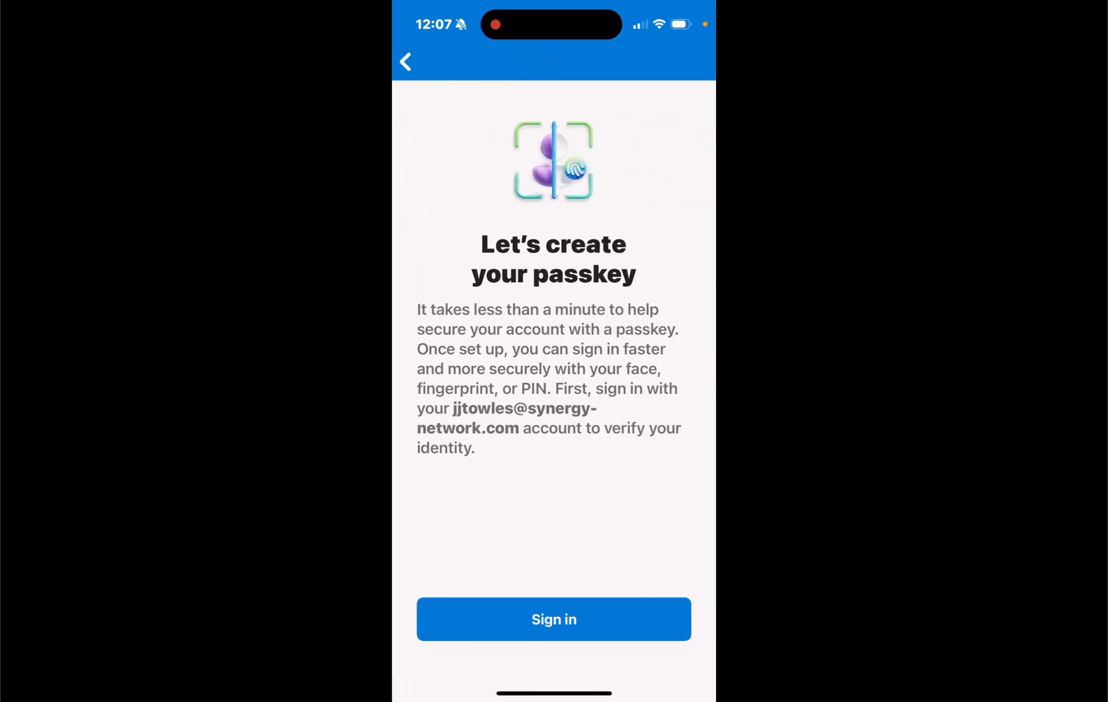
{"action": "left_click", "coordinate": [553, 619]}
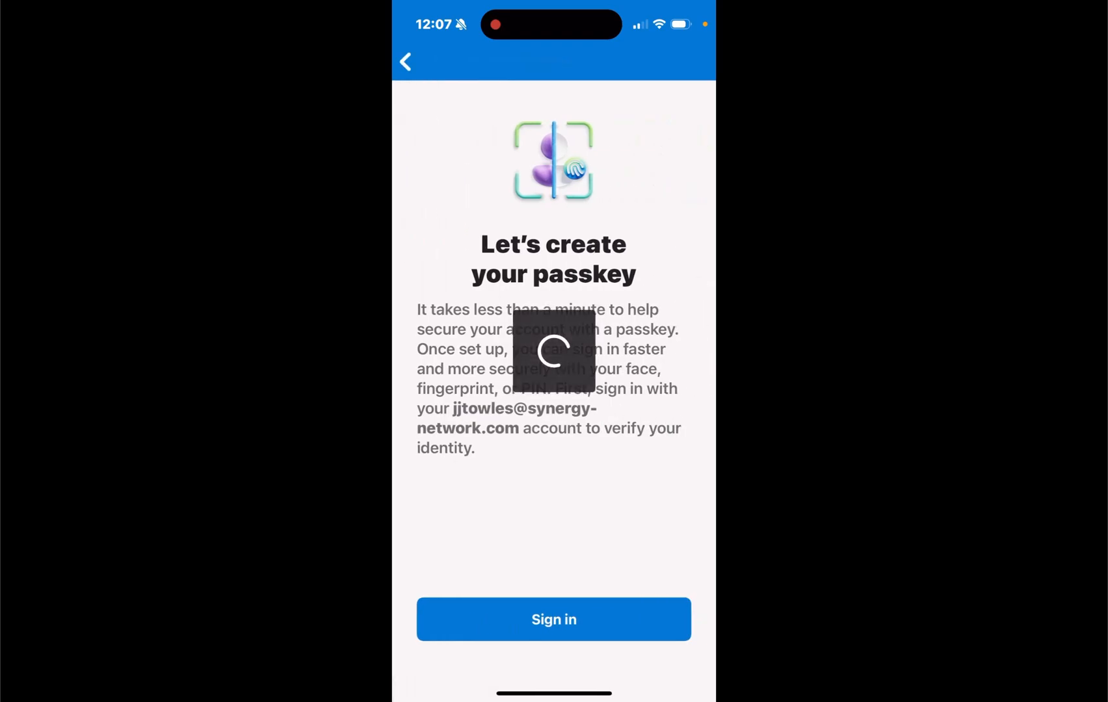
{"action": "left_click", "coordinate": [553, 619]}
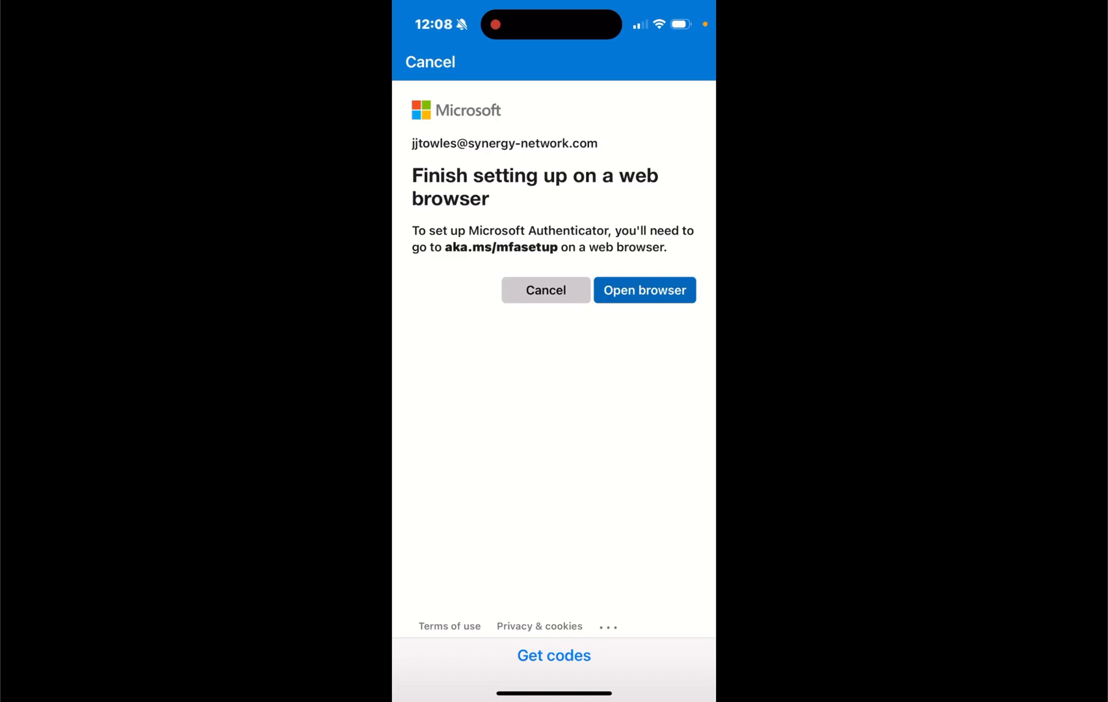
- Choose Open browser on 'Finish setting up on a web browser' to launch Safari
{"action": "left_click", "coordinate": [644, 290]}
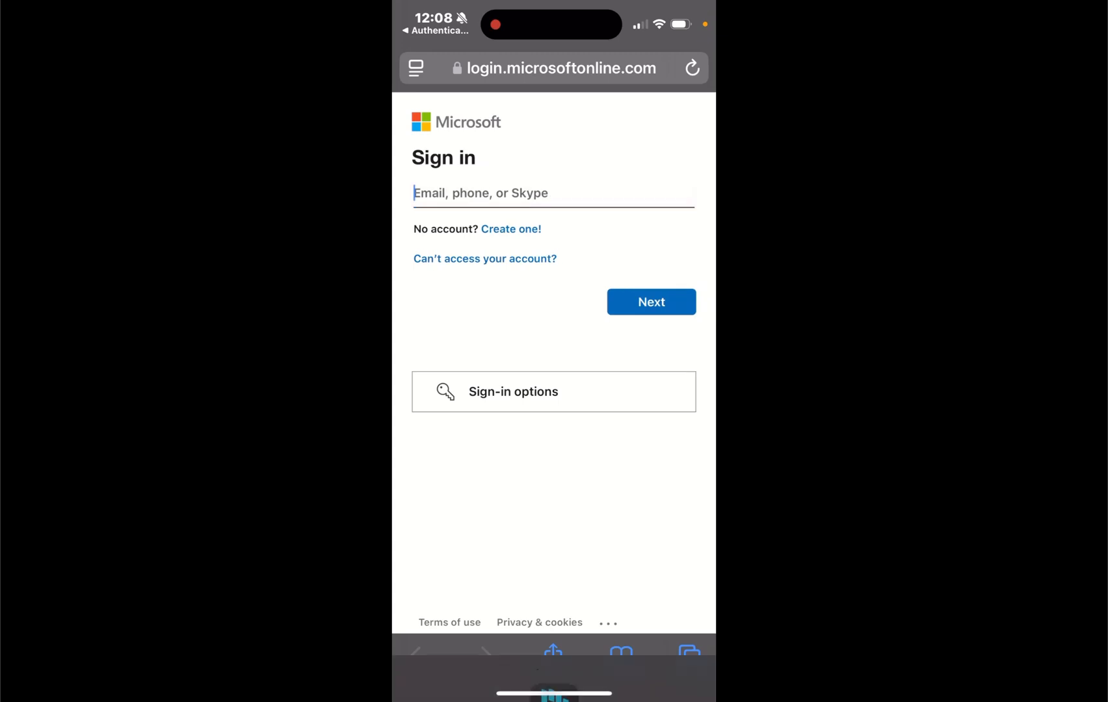
- Enter the synergy-network work address, correct a typo, then submit it and the password
{"action": "left_click", "coordinate": [554, 193]}
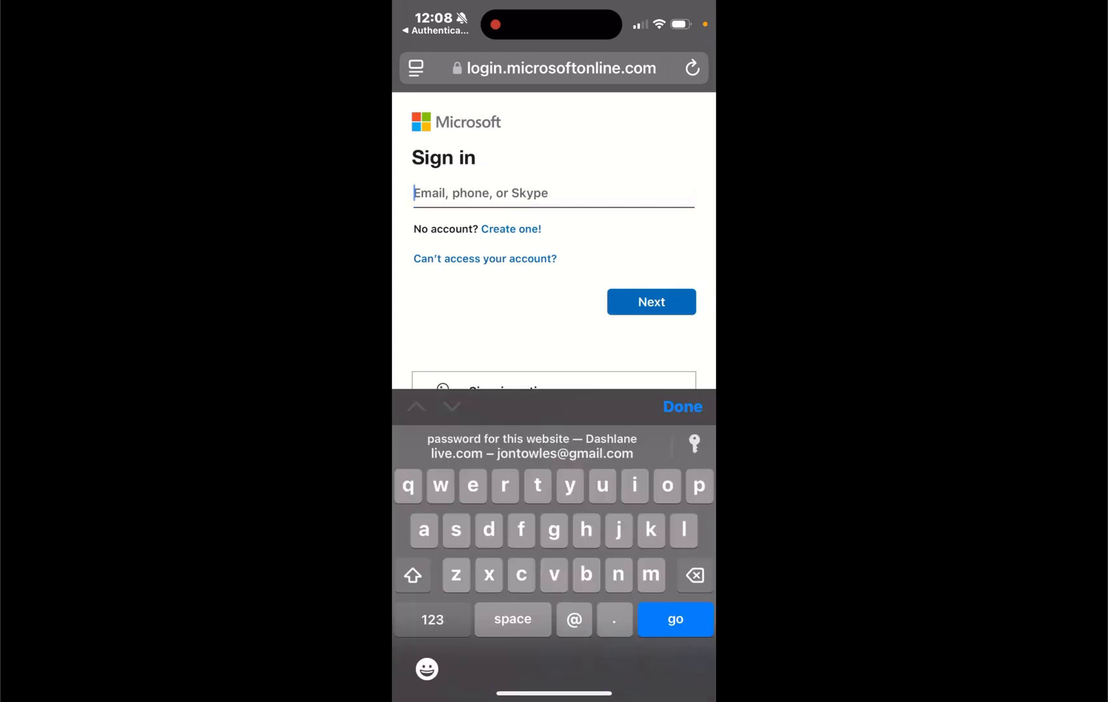
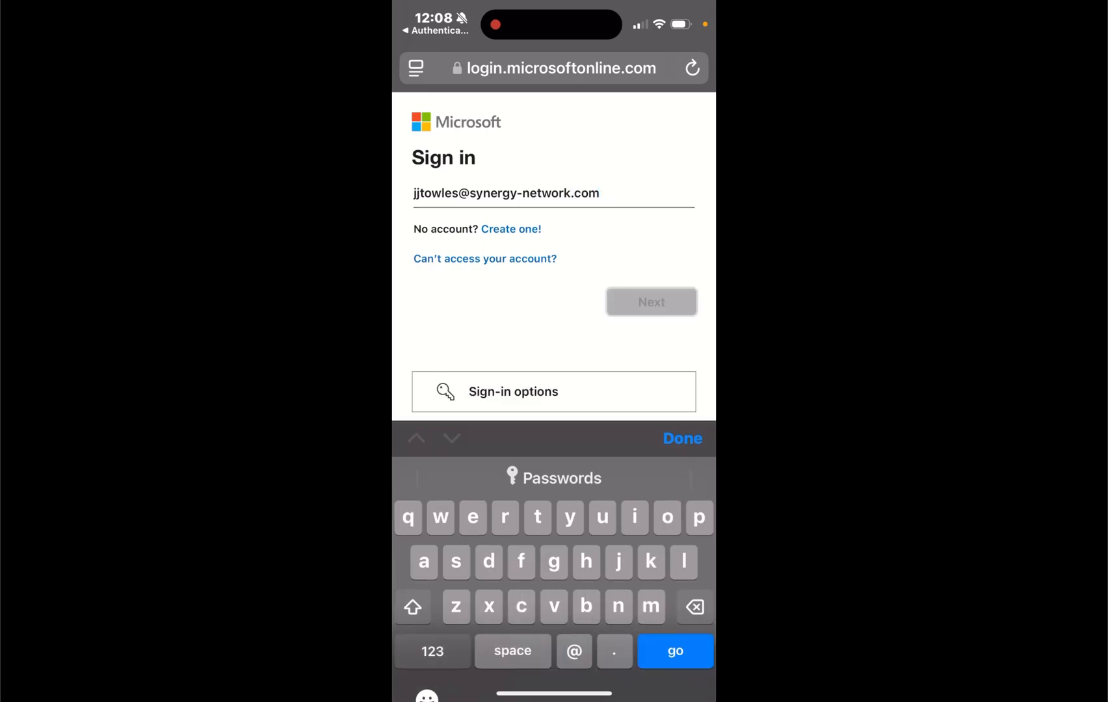
{"action": "left_click", "coordinate": [651, 302]}
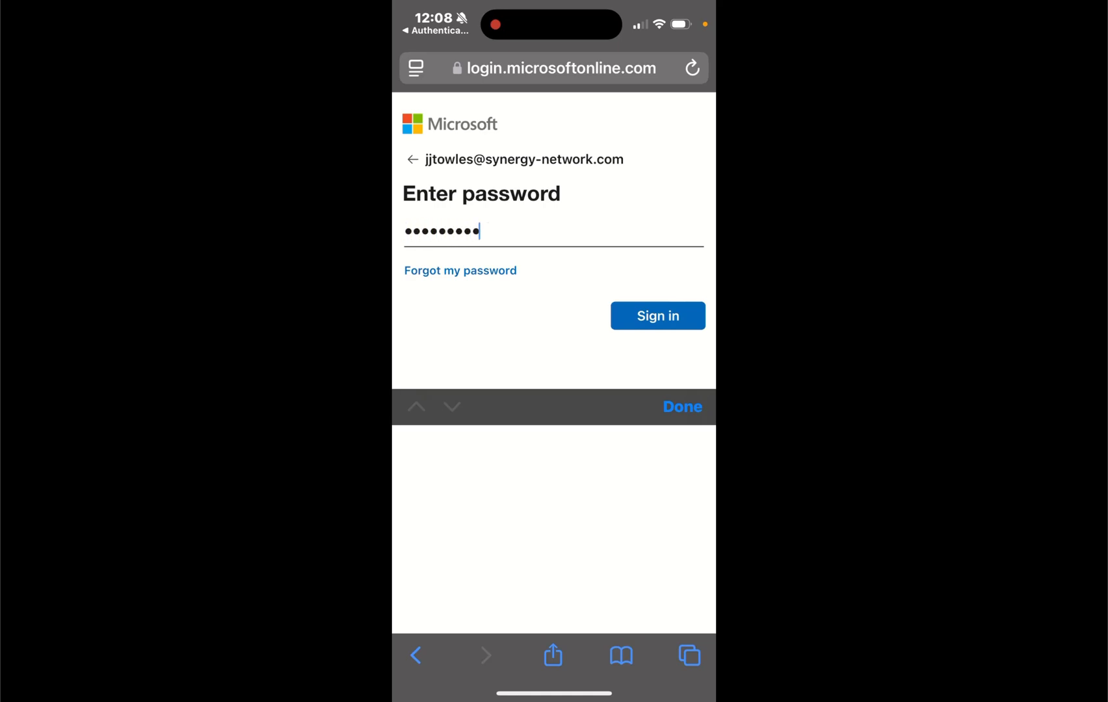
{"action": "left_click", "coordinate": [657, 316]}
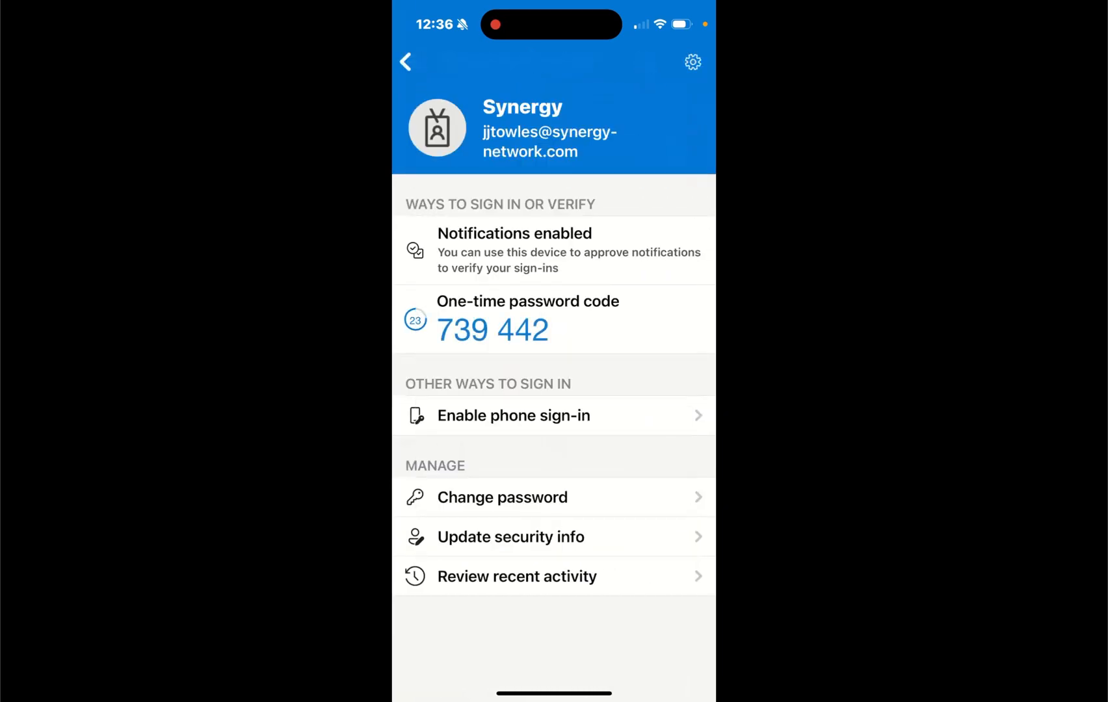
- Enter the Temporary Access Pass in Authenticator, verify identity, and finish creating the passkey
{"action": "left_click", "coordinate": [692, 62]}
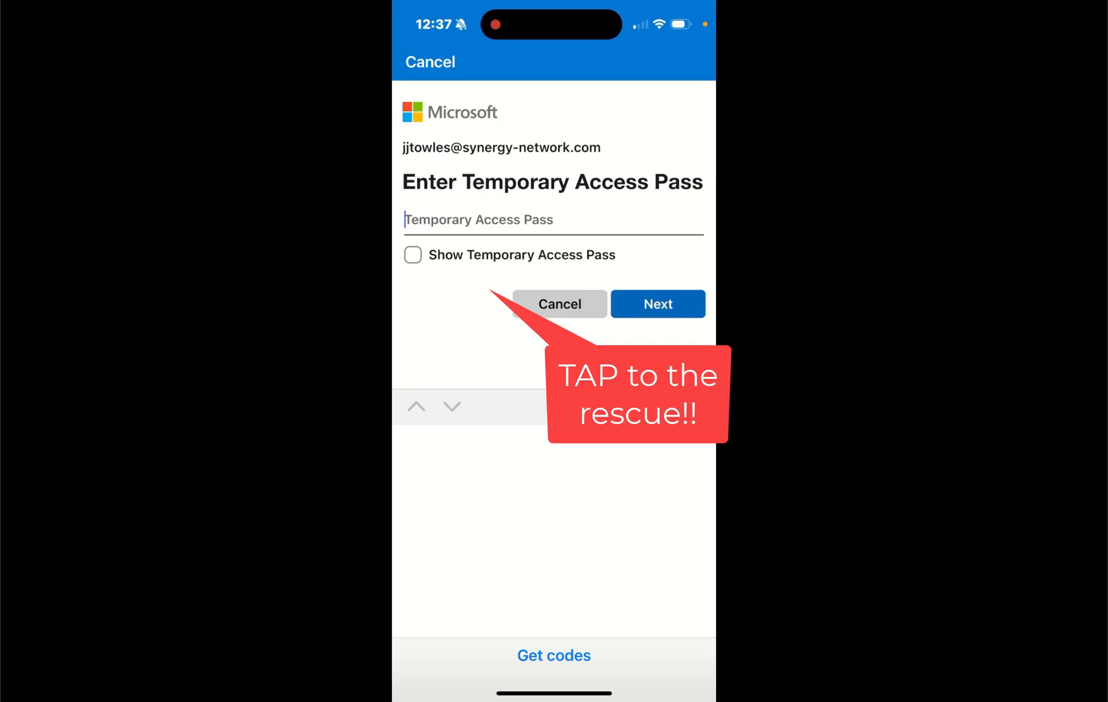
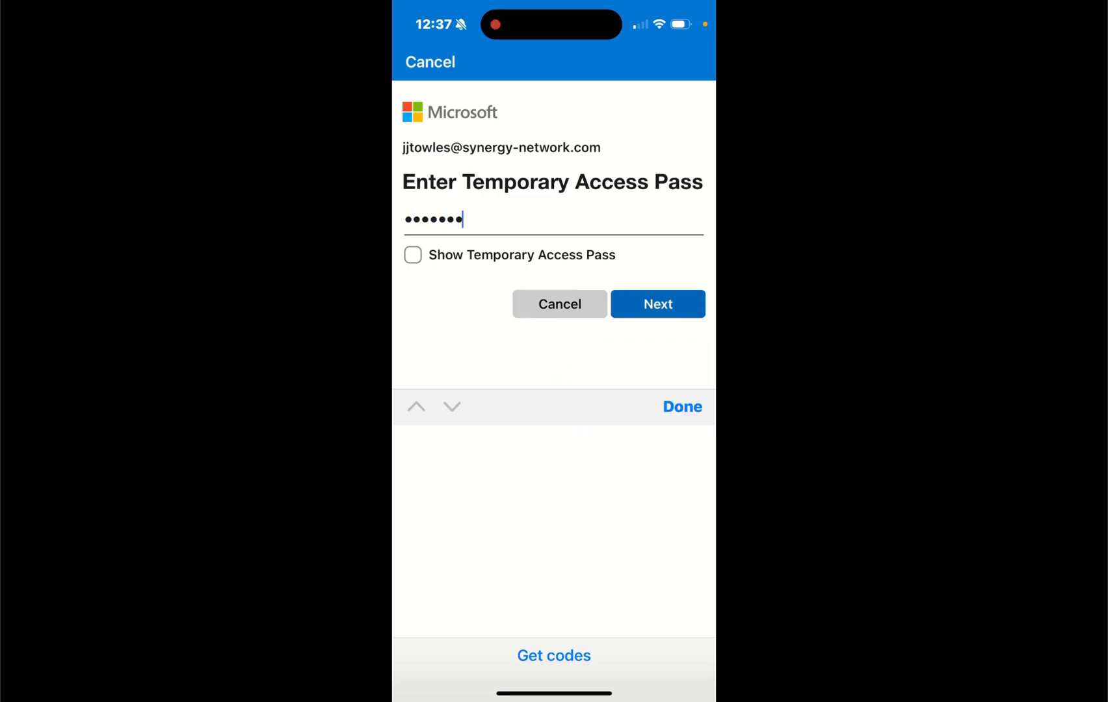
{"action": "left_click", "coordinate": [656, 304]}
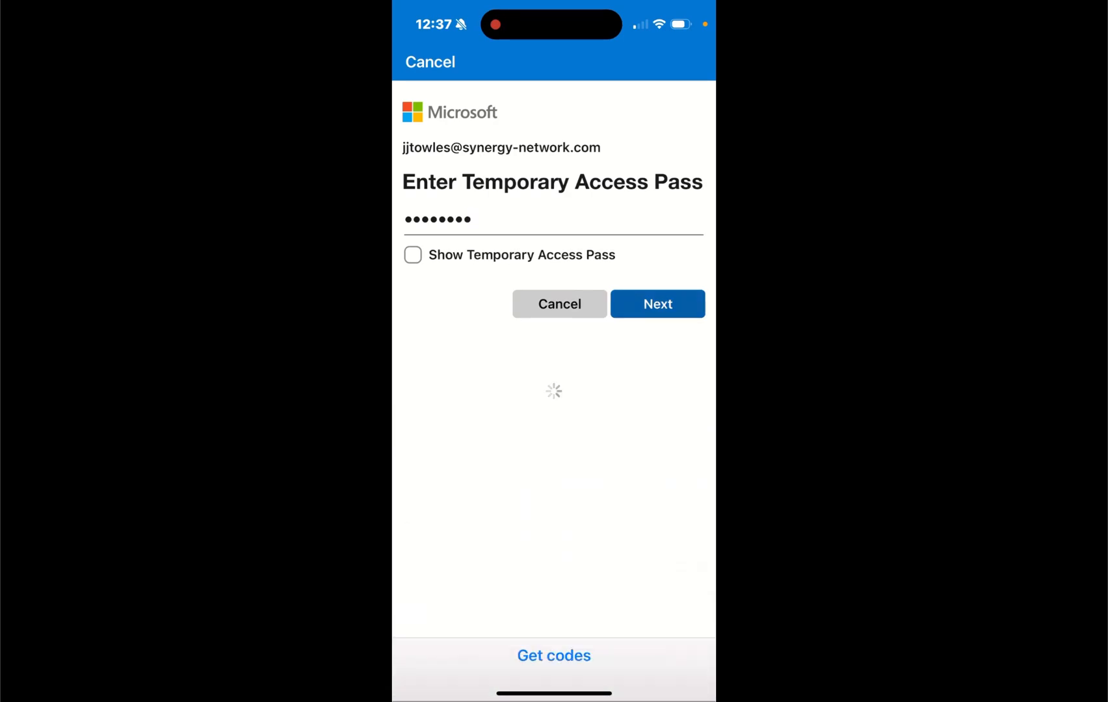
{"action": "left_click", "coordinate": [657, 304]}
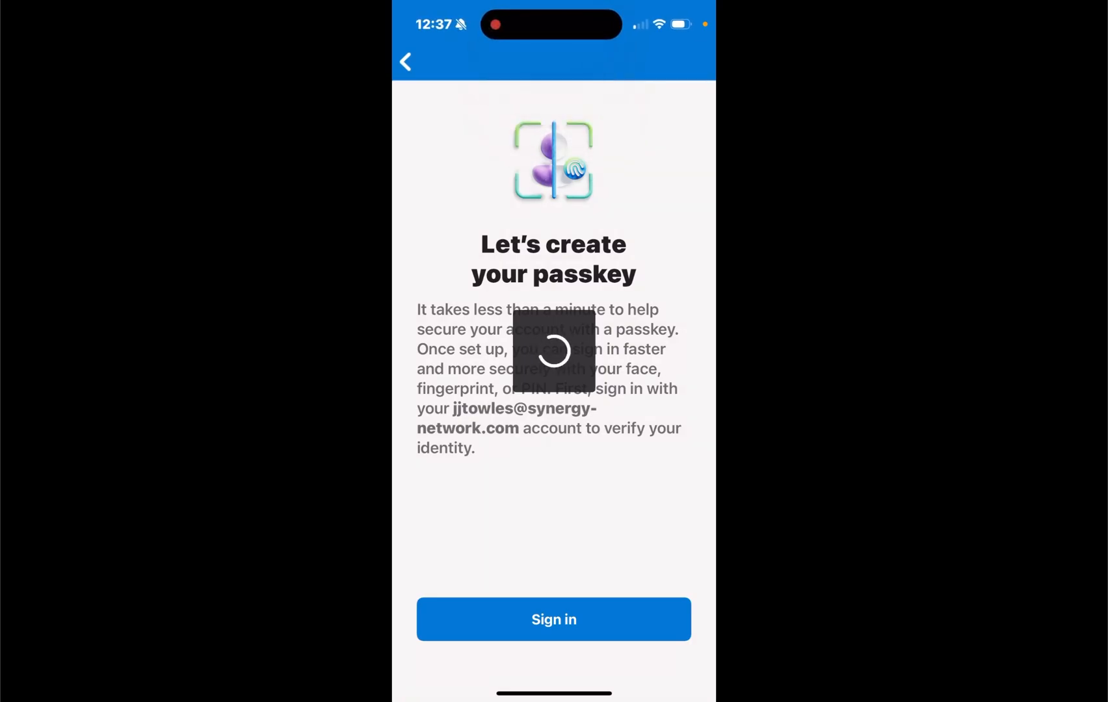
{"action": "left_click", "coordinate": [554, 619]}
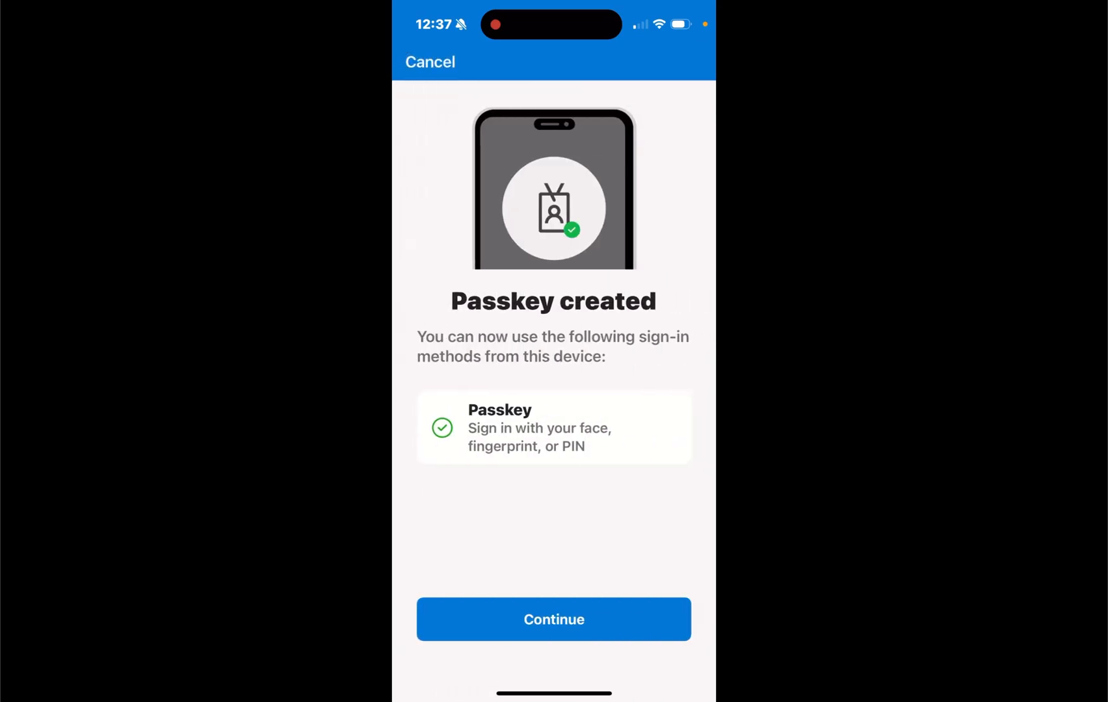
{"action": "left_click", "coordinate": [553, 619]}
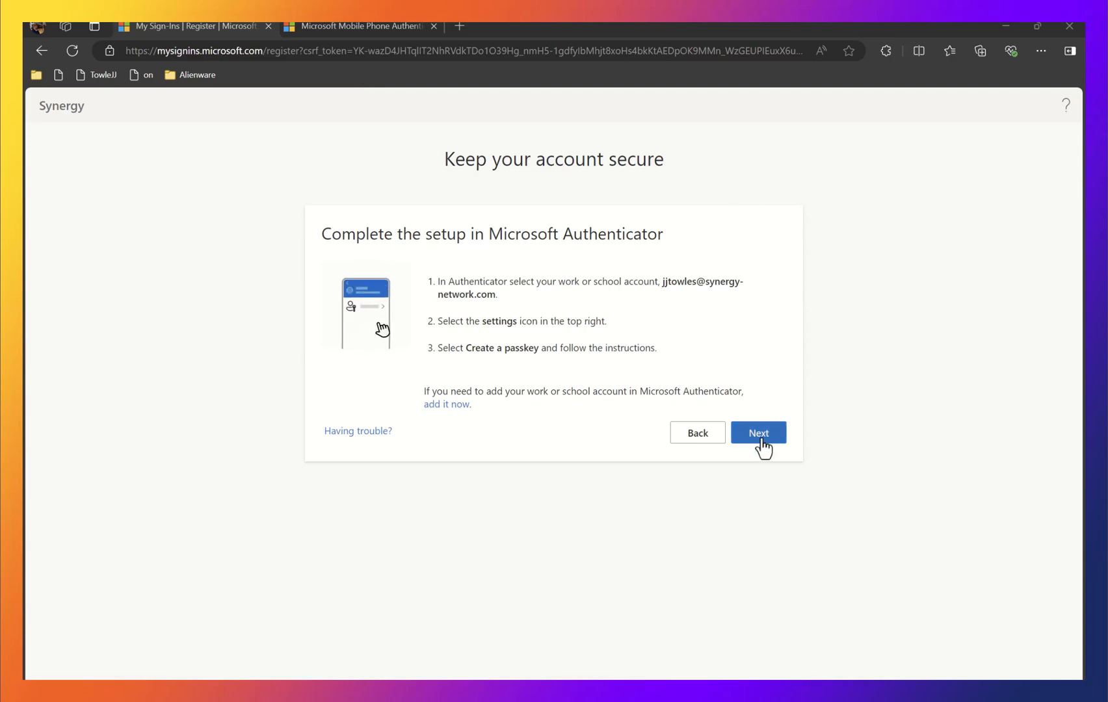
- Continue past the Authenticator setup page, then sign in on office.com with the remembered account
{"action": "left_click", "coordinate": [758, 433]}
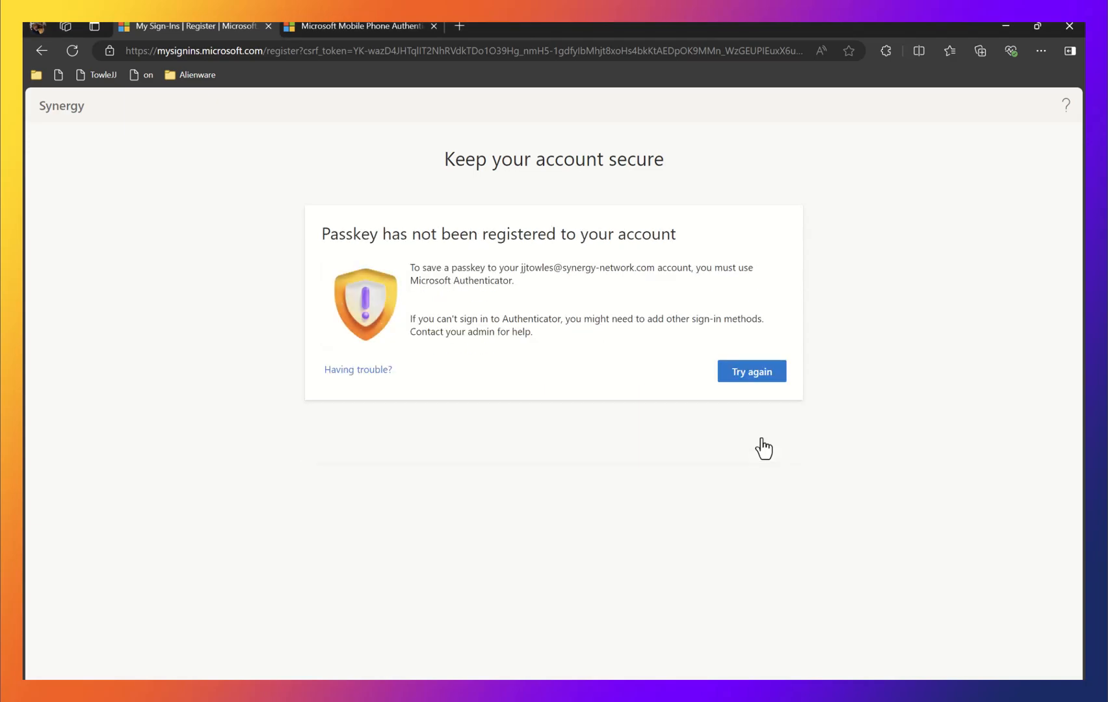
{"action": "left_click", "coordinate": [751, 371]}
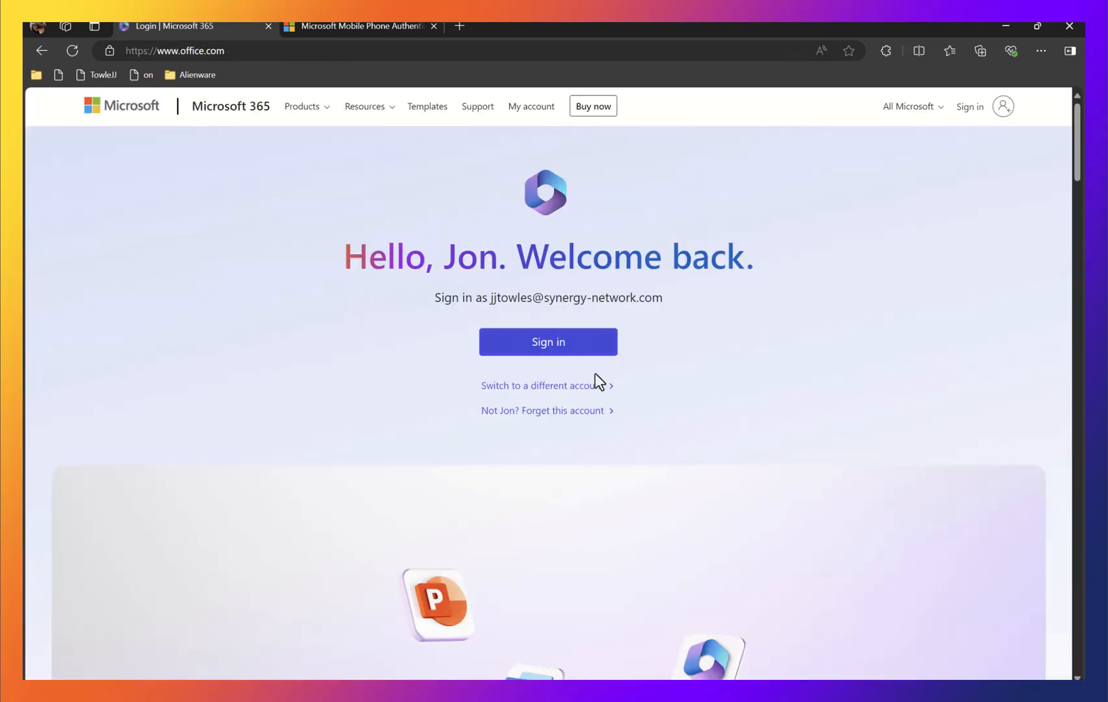
{"action": "left_click", "coordinate": [548, 342]}
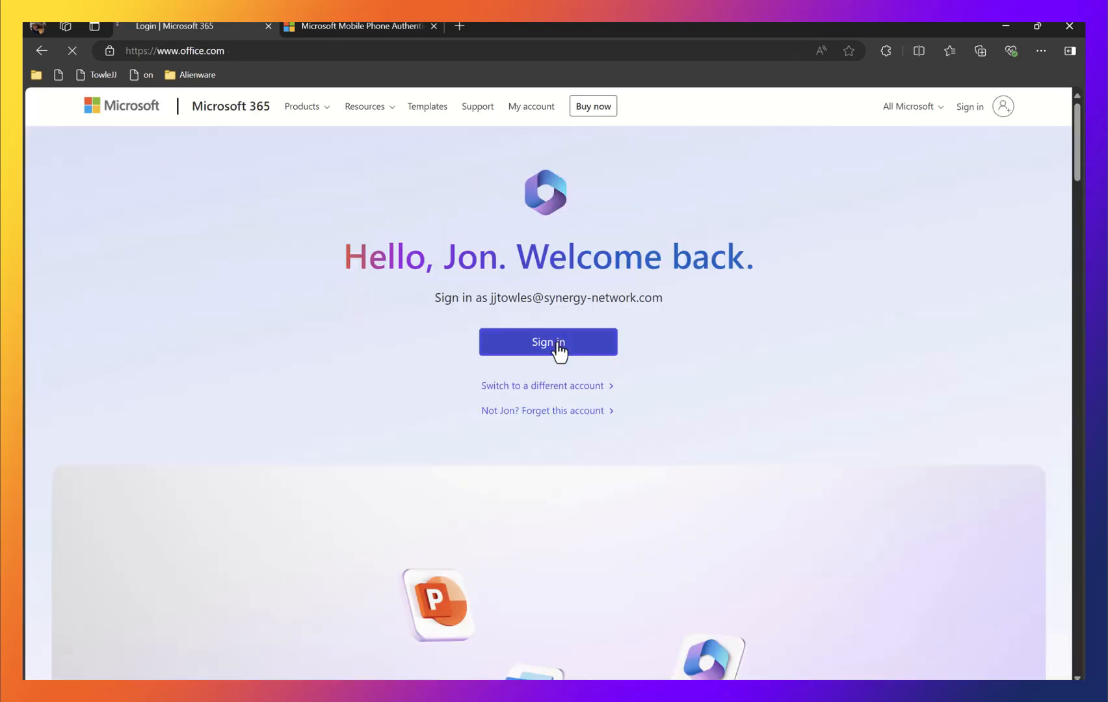
{"action": "left_click", "coordinate": [548, 342]}
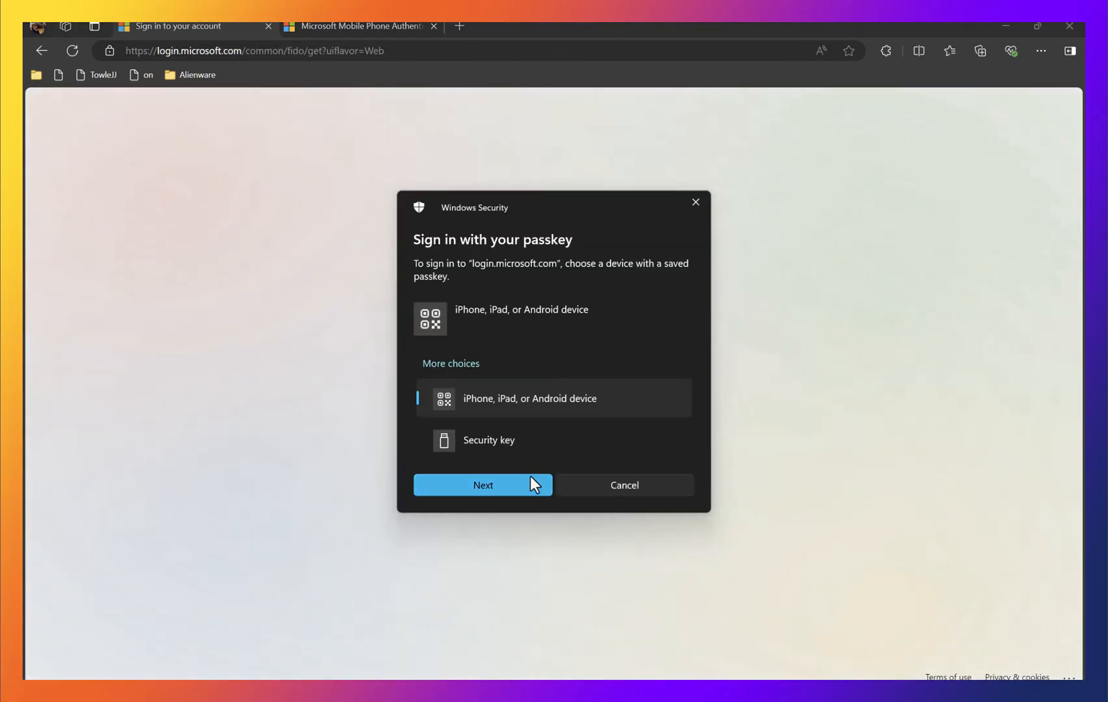
{"action": "mouse_move", "coordinate": [530, 410]}
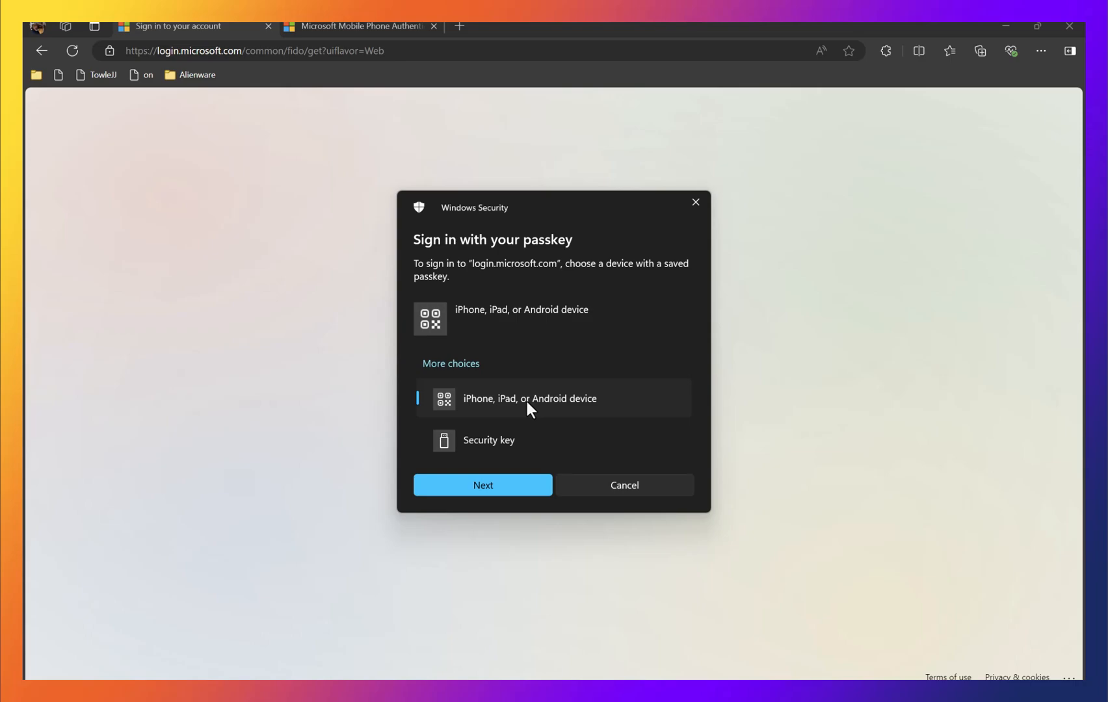
- Select 'iPhone, iPad, or Android device' in the passkey dialog to show a QR code
{"action": "left_click", "coordinate": [483, 485]}
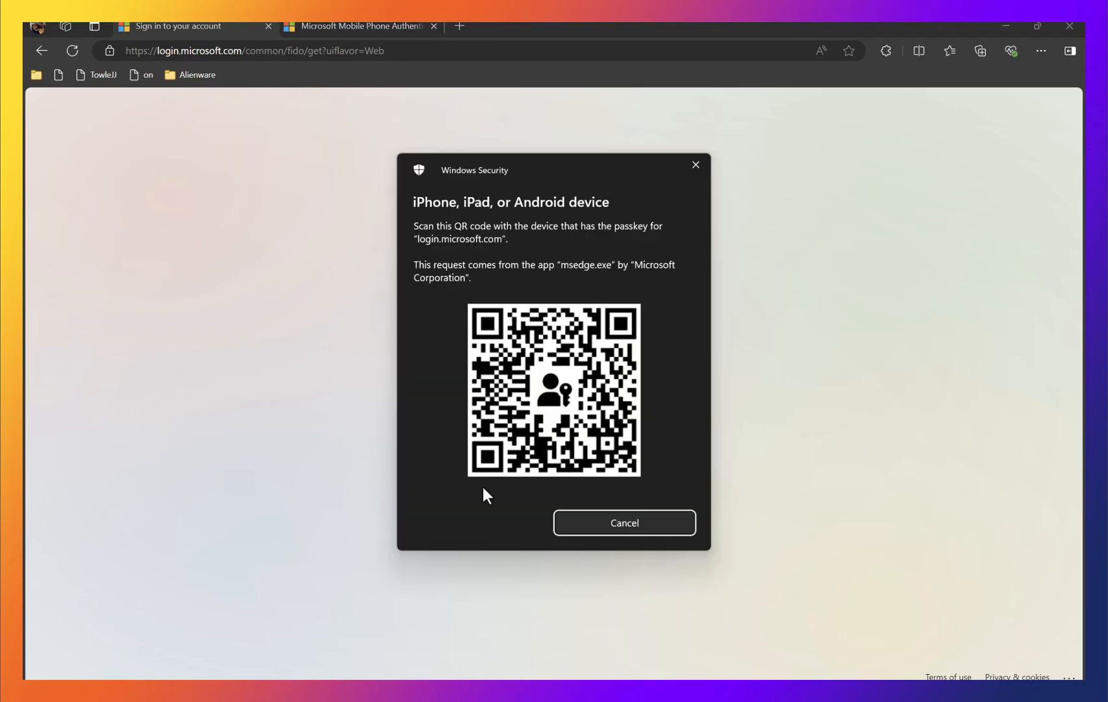
{"action": "mouse_move", "coordinate": [585, 414]}
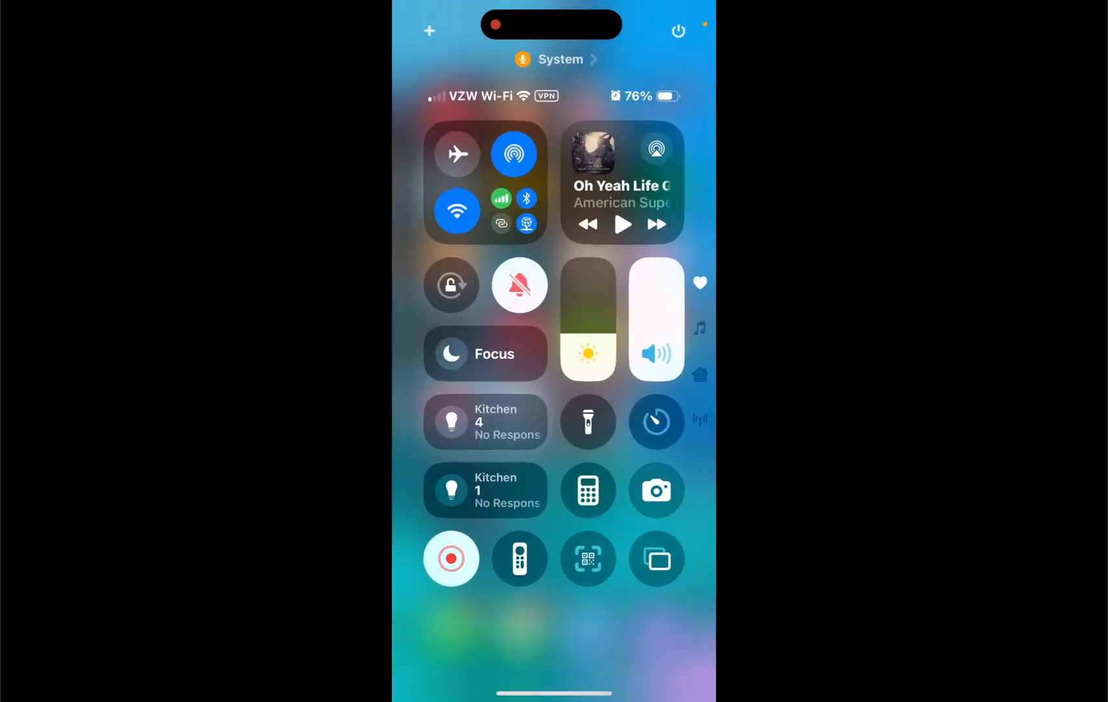
- Scan the desktop QR code with the iPhone Camera and tap 'Sign in with a passkey'
{"action": "left_click", "coordinate": [655, 490]}
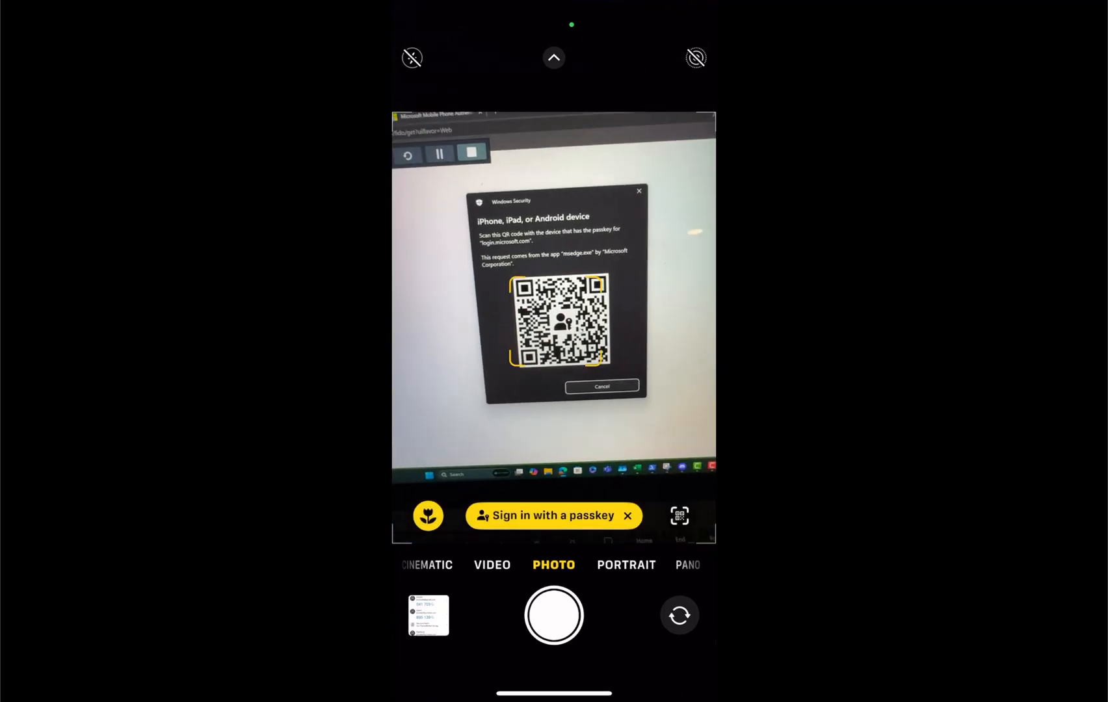
{"action": "left_click", "coordinate": [548, 515]}
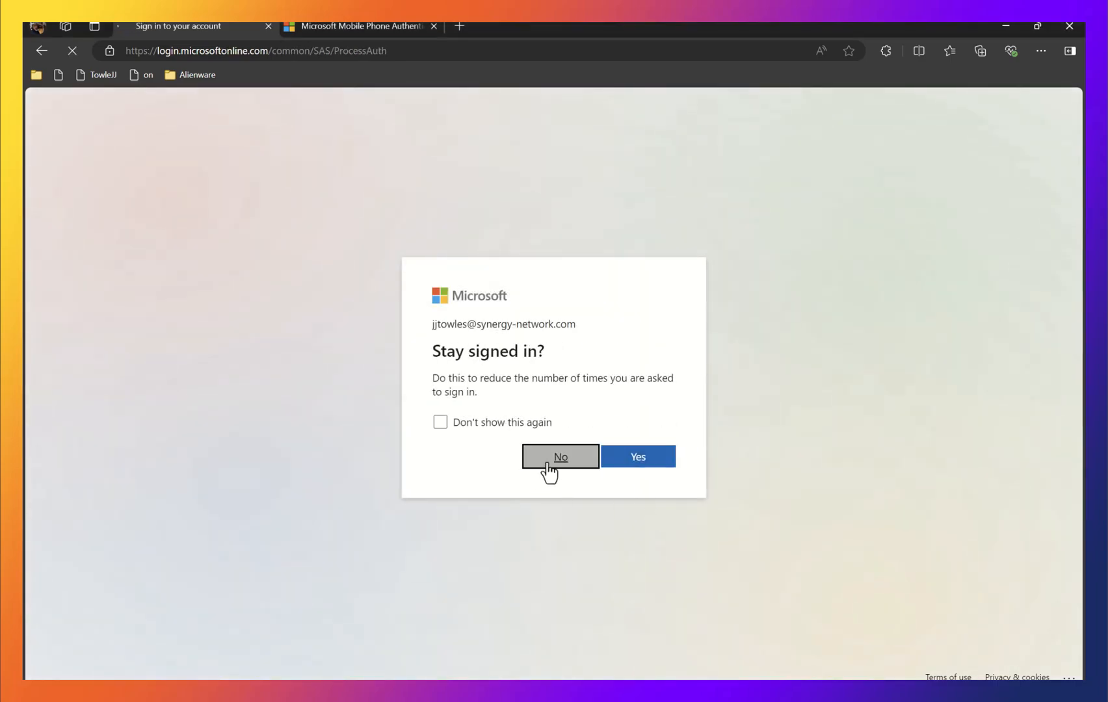
- Decline 'Stay signed in?' to reach the Microsoft 365 home showing quick-access files
{"action": "left_click", "coordinate": [560, 456]}
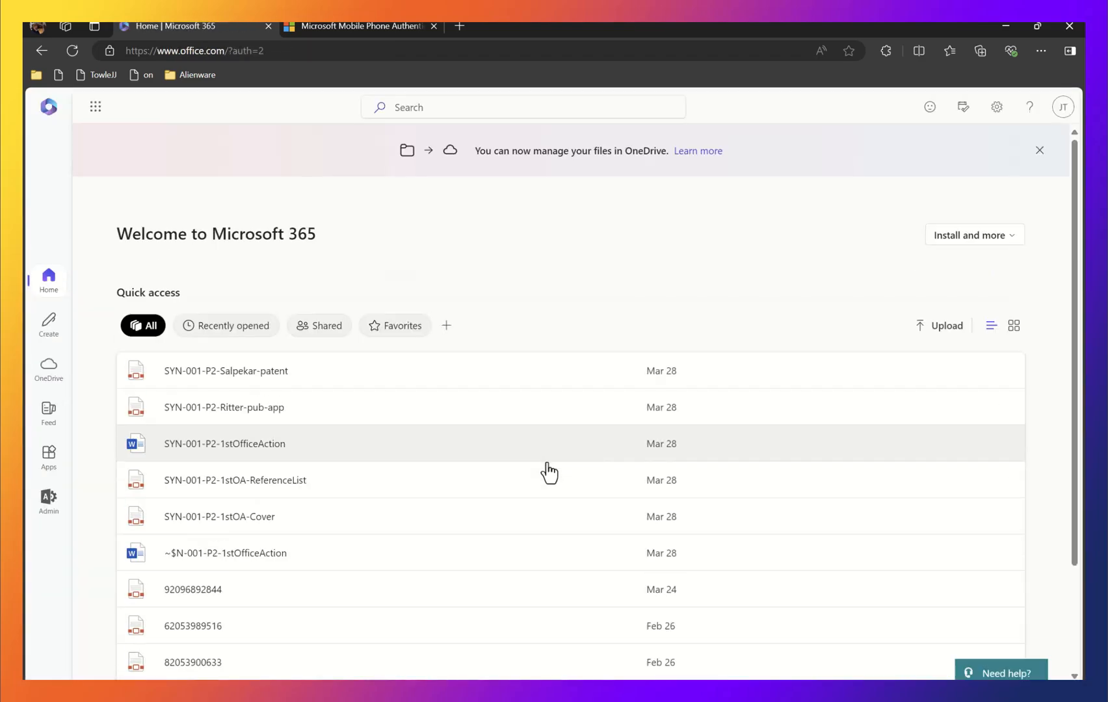